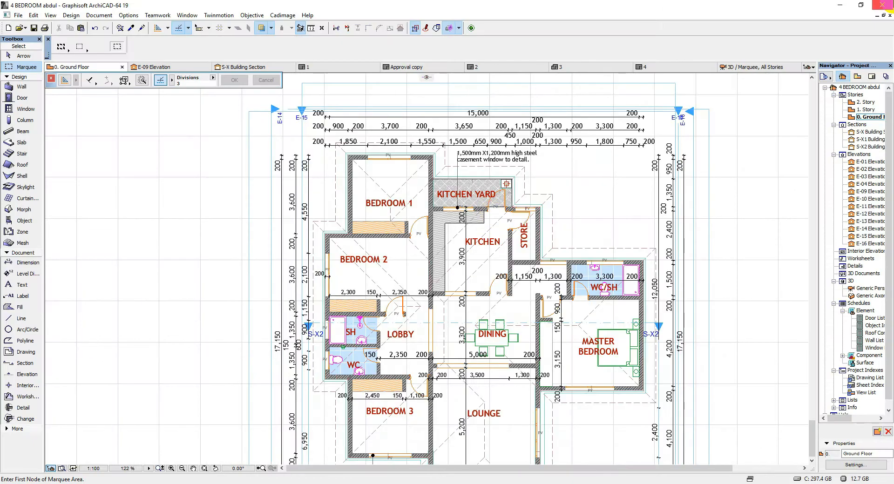
Drag a marquee around the entire Ground Floor plan, dimension lines included
scroll(up, 3)
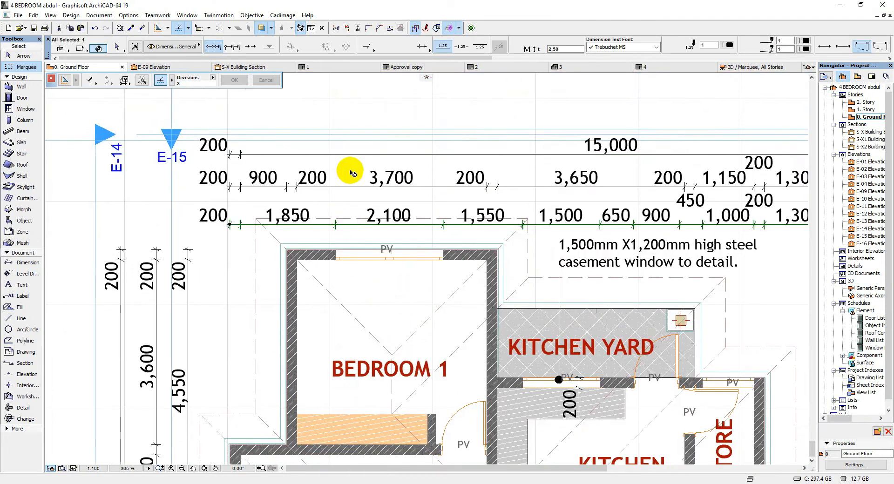
click(344, 156)
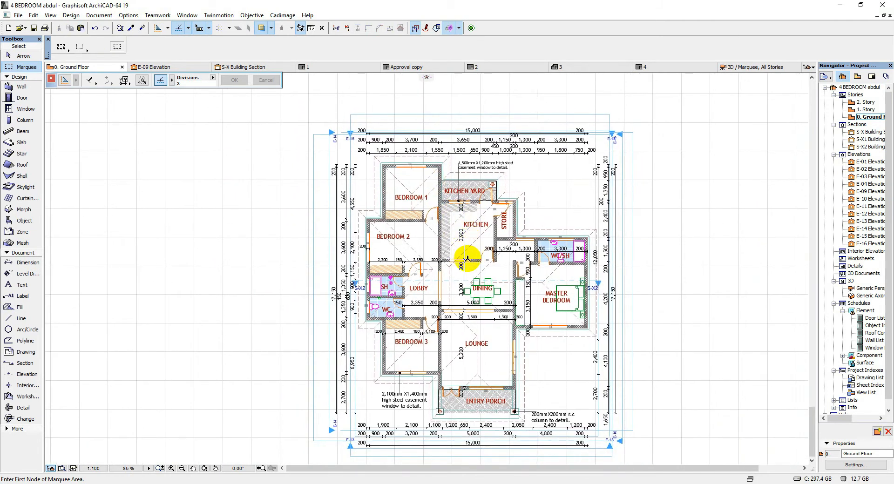
scroll(up, 3)
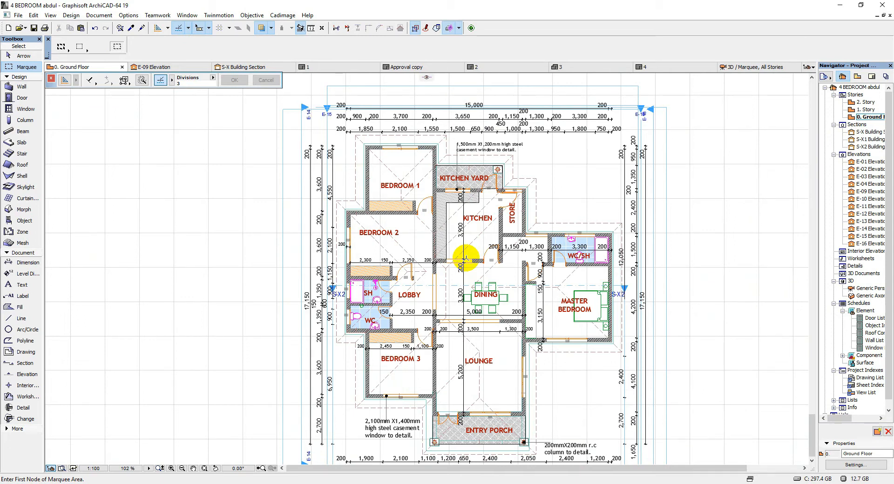
mouse_move(485, 217)
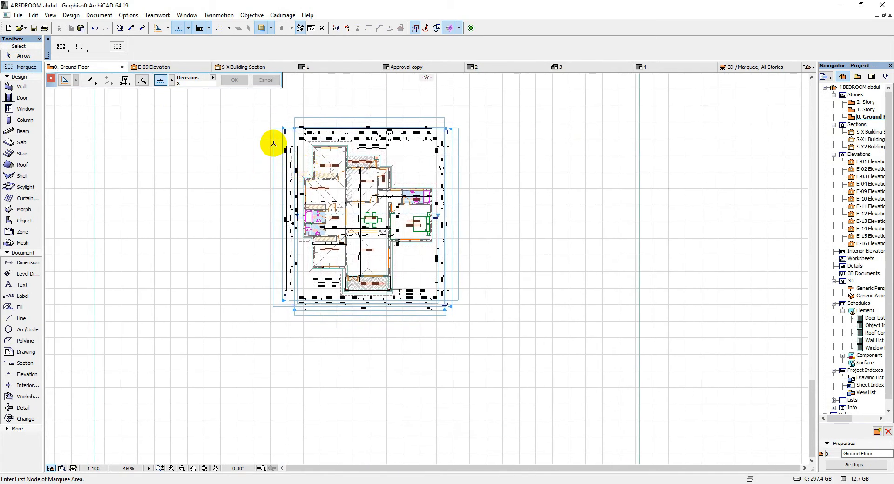
drag(273, 142, 472, 342)
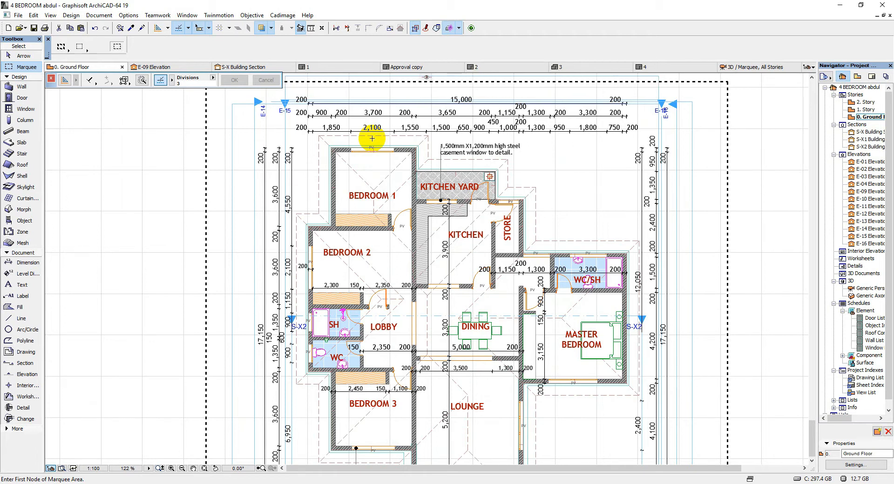
scroll(down, 3)
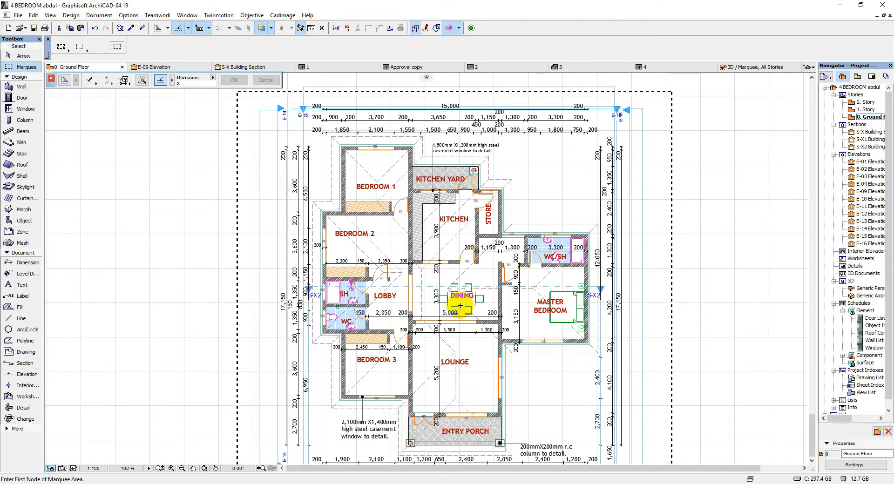
mouse_move(706, 151)
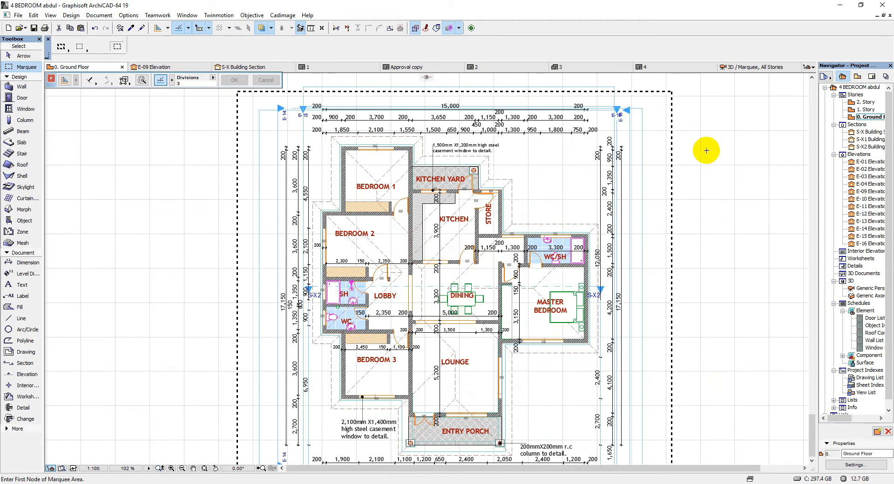
Show the marquee contents in 3D and orbit to inspect the walls, porch and tiled roof covering
right_click(707, 151)
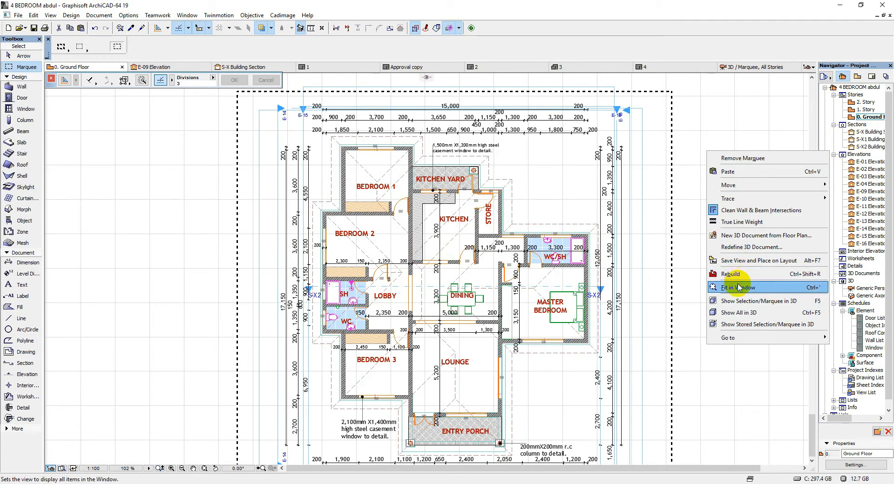
click(738, 288)
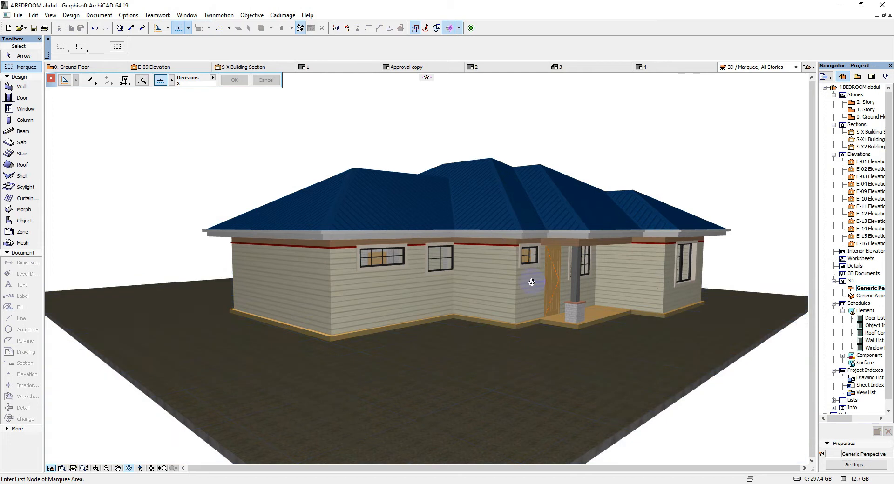
drag(530, 282, 457, 306)
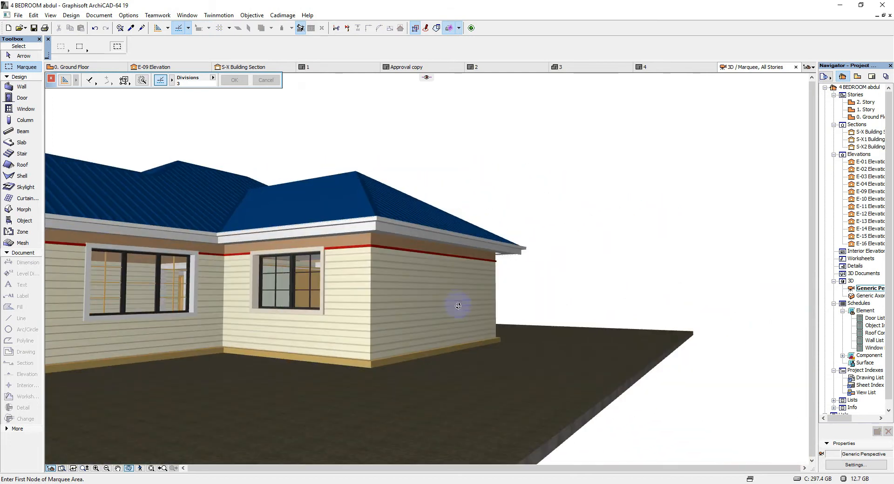
drag(458, 306, 392, 322)
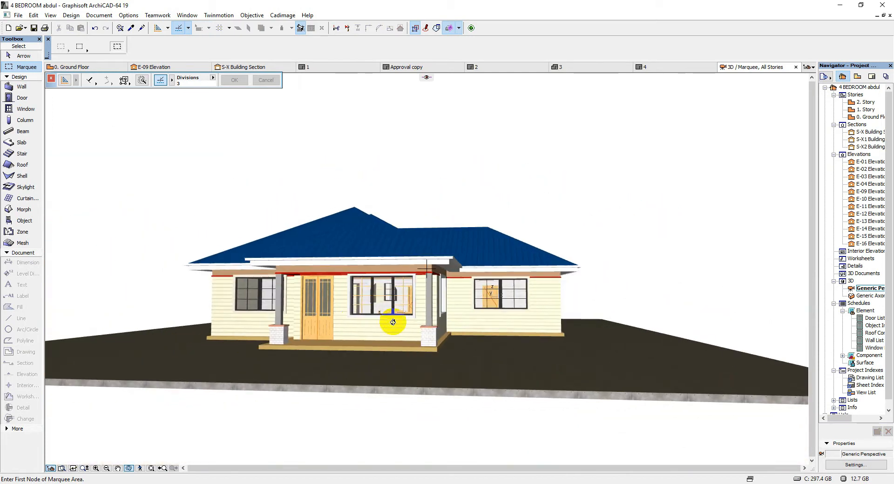
drag(393, 323, 400, 368)
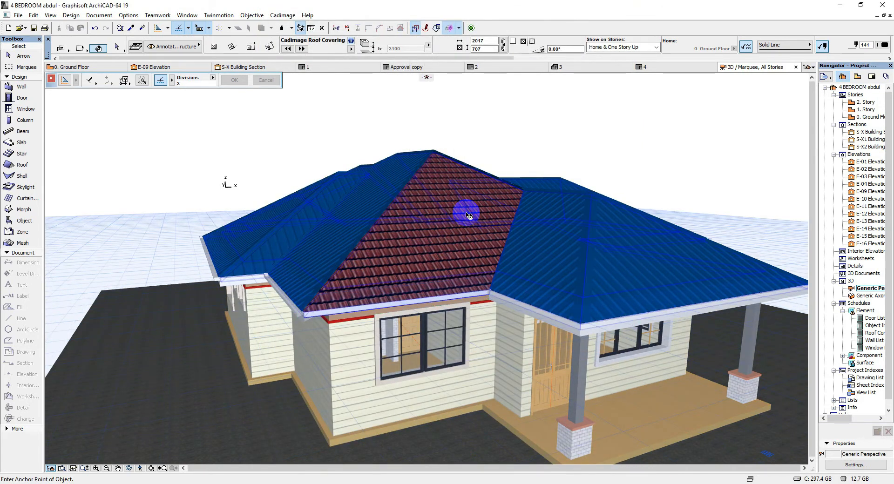
click(467, 214)
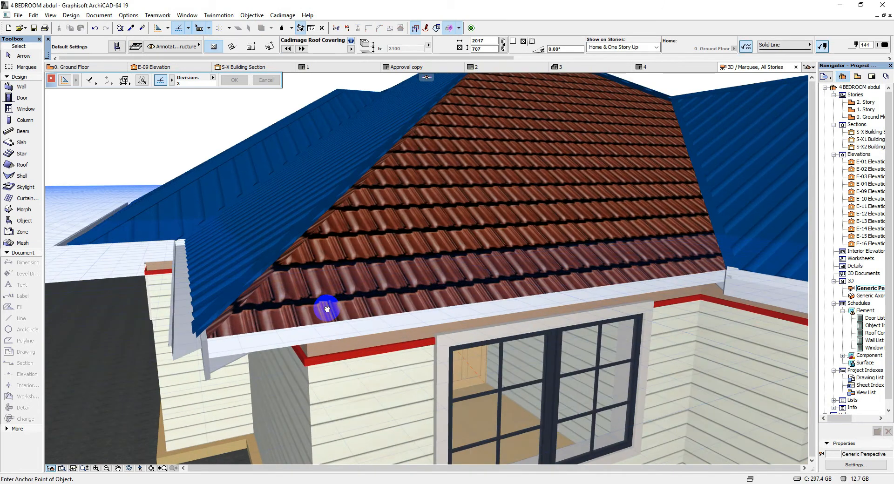
drag(325, 308, 439, 131)
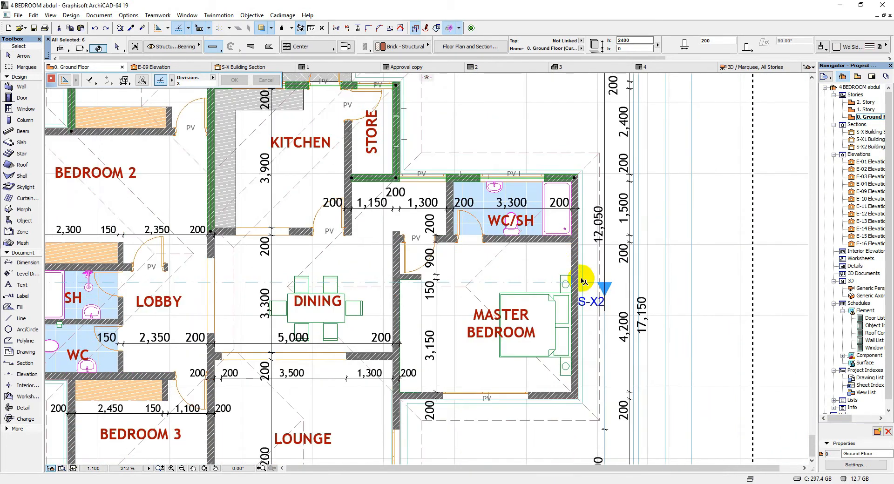
Add the remaining exterior walls so all sixteen outer walls are selected
click(575, 265)
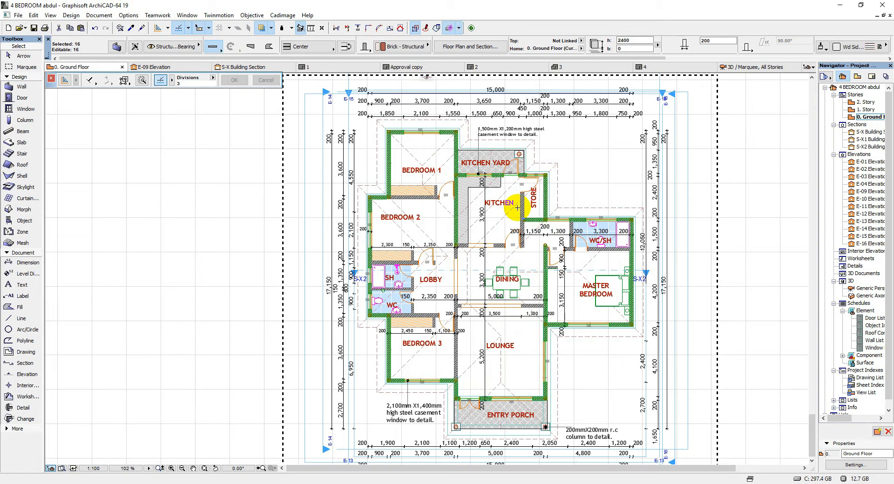
scroll(down, 3)
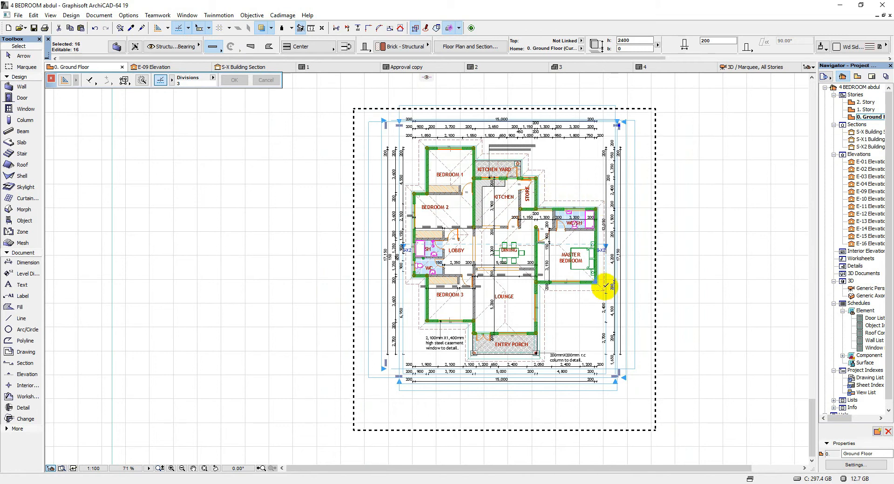
mouse_move(406, 193)
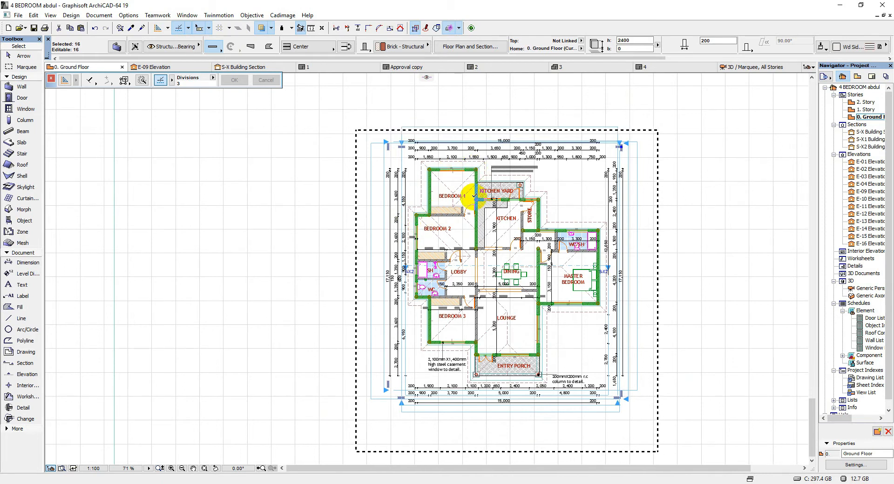
mouse_move(505, 309)
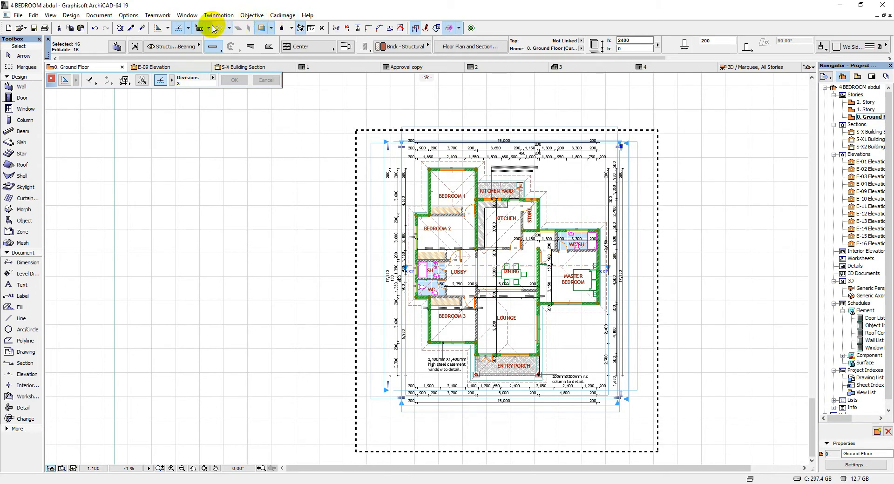
mouse_move(17, 15)
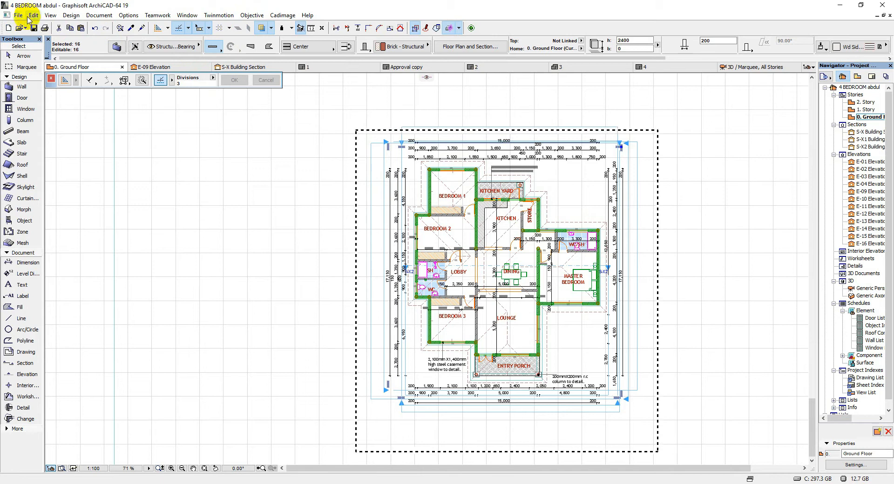
mouse_move(278, 15)
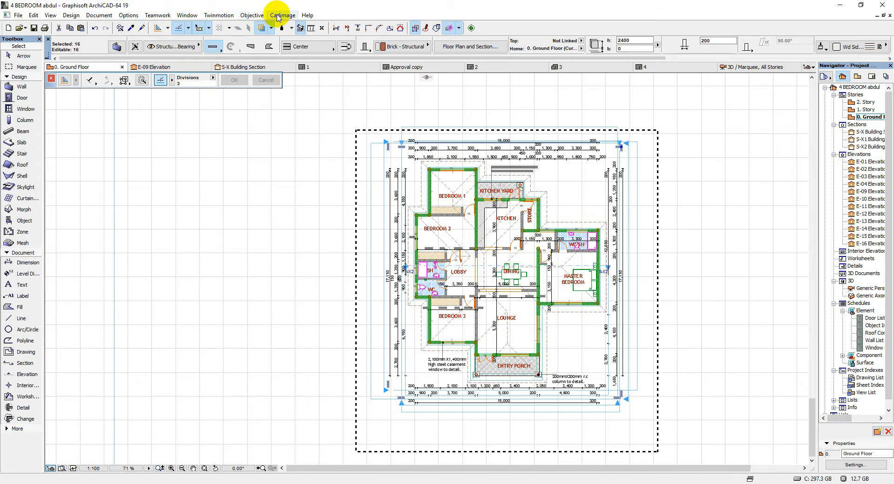
mouse_move(284, 16)
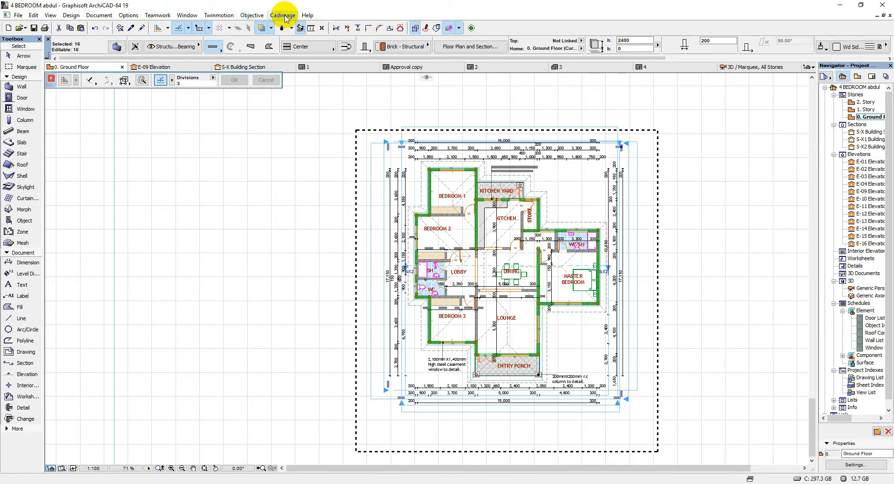
Reach the Wall Coverings command through the Cadimage > Coverings menu
click(282, 16)
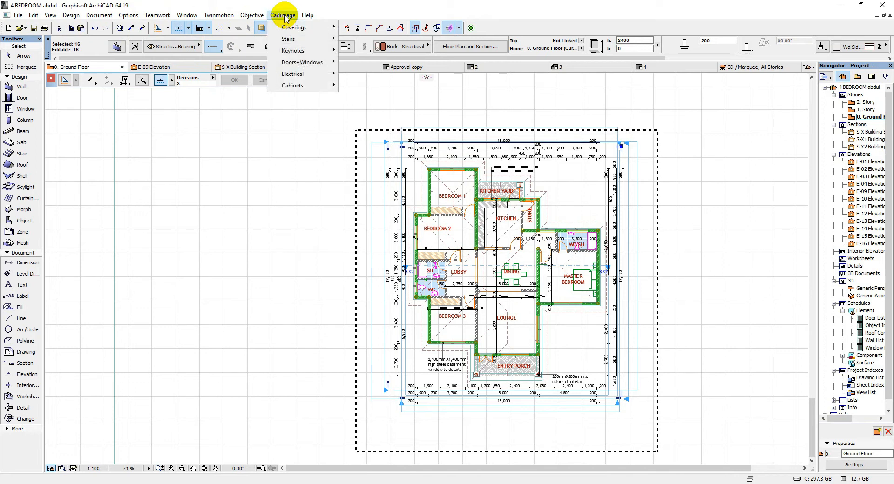
click(294, 27)
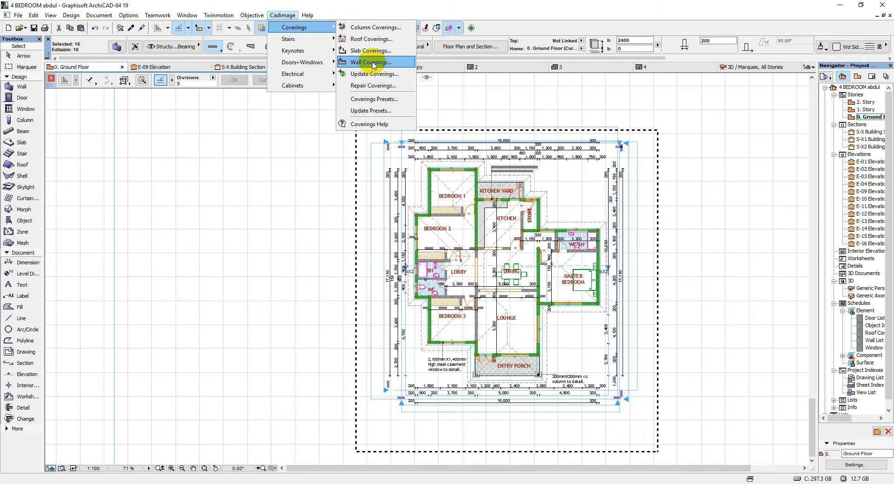
mouse_move(374, 27)
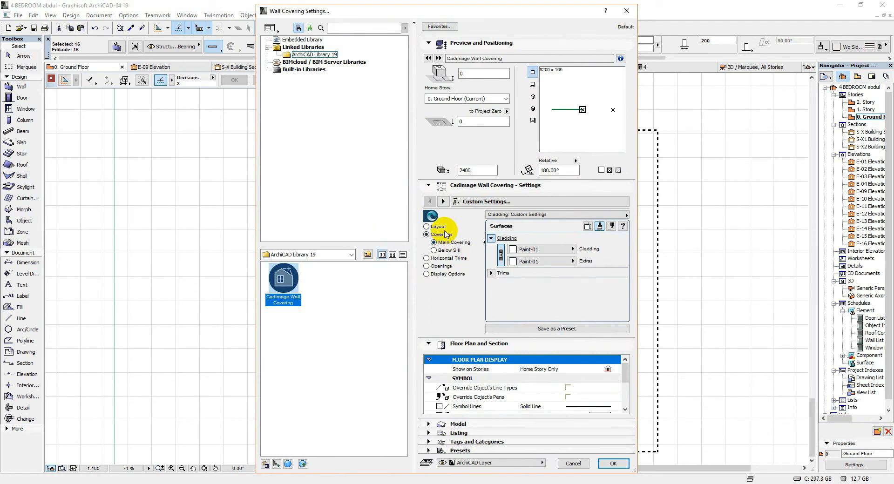
Switch Wall Covering Settings to the Layout page to choose the region split
click(426, 227)
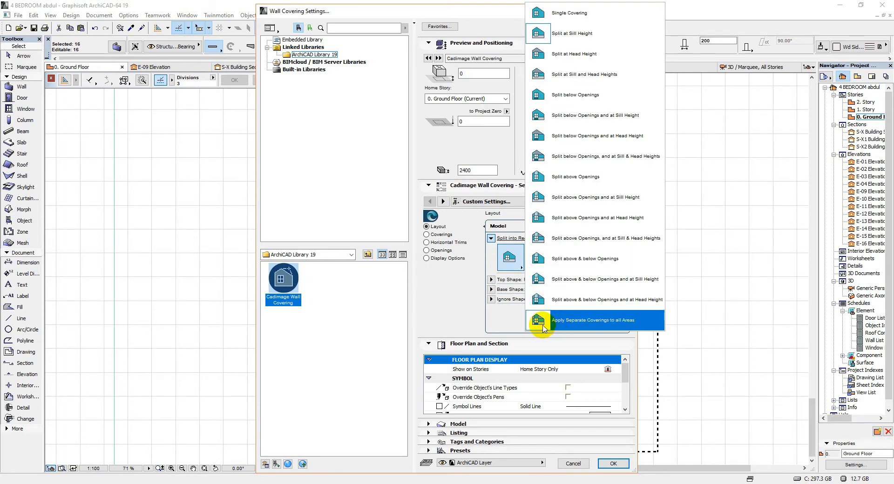
mouse_move(562, 176)
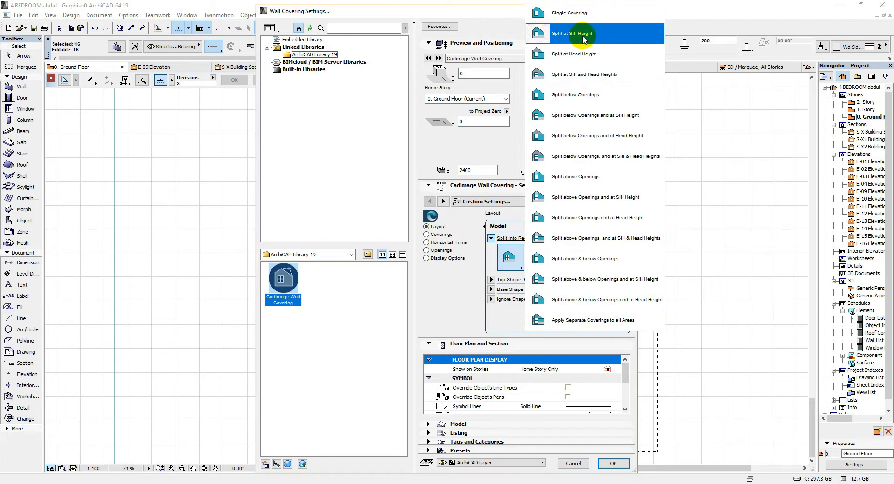
mouse_move(532, 41)
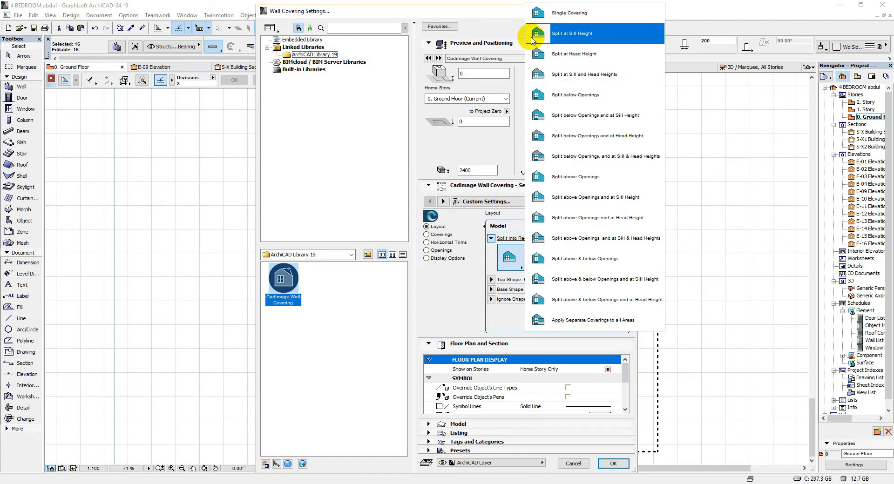
mouse_move(540, 38)
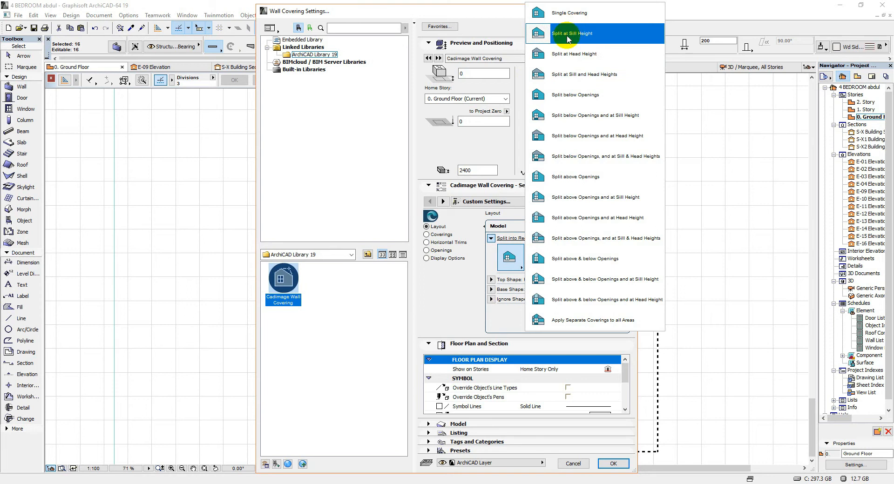
mouse_move(567, 156)
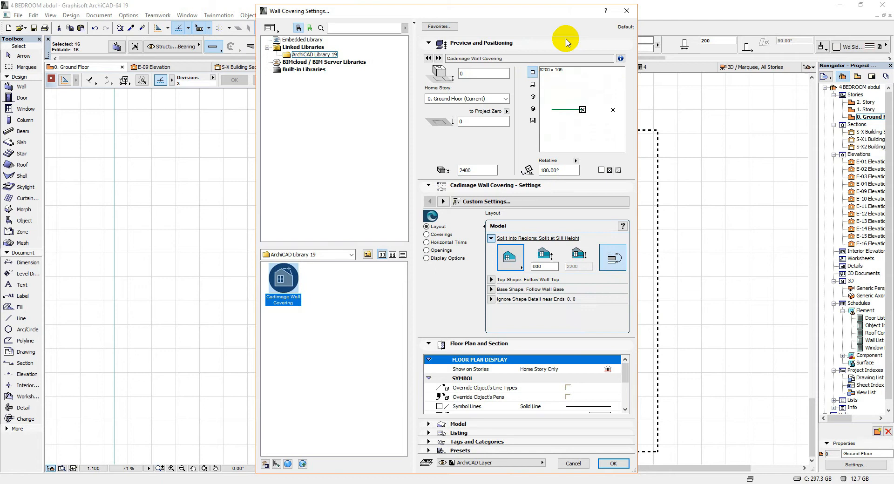
mouse_move(511, 258)
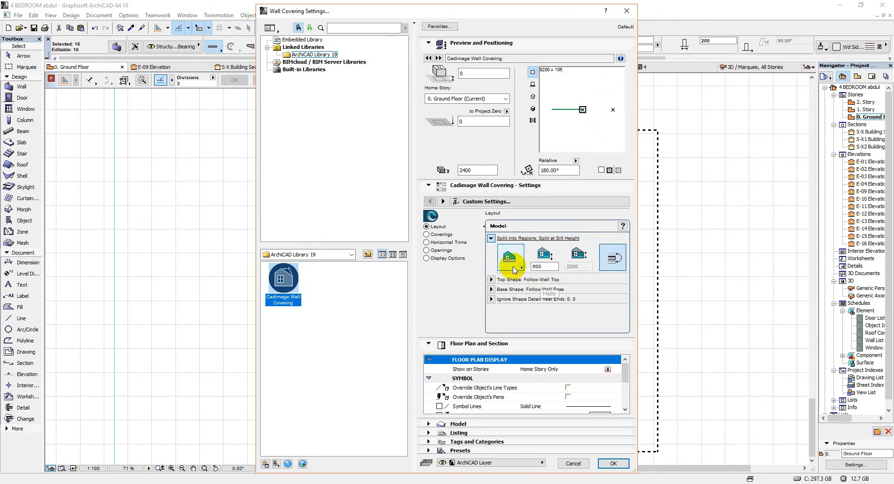
mouse_move(505, 263)
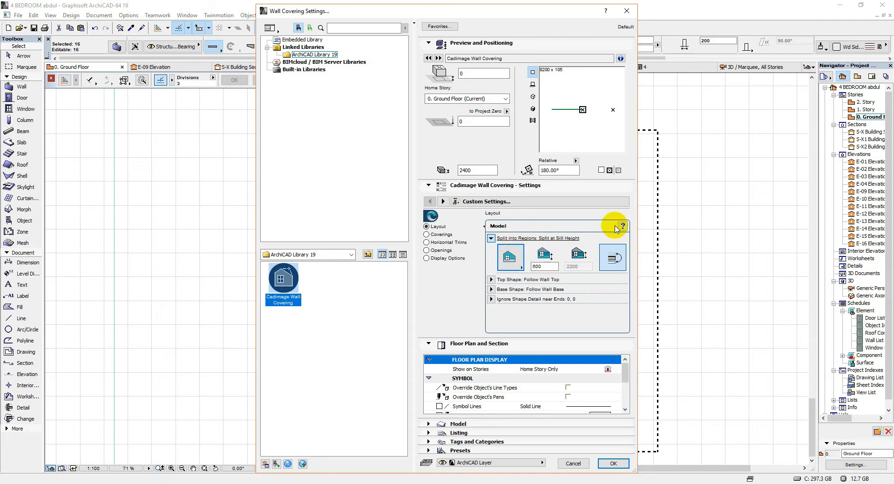
mouse_move(544, 267)
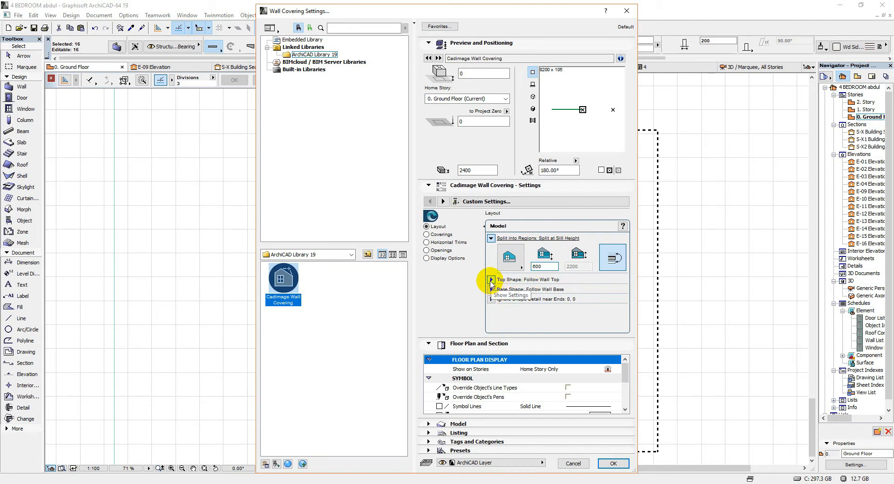
click(492, 279)
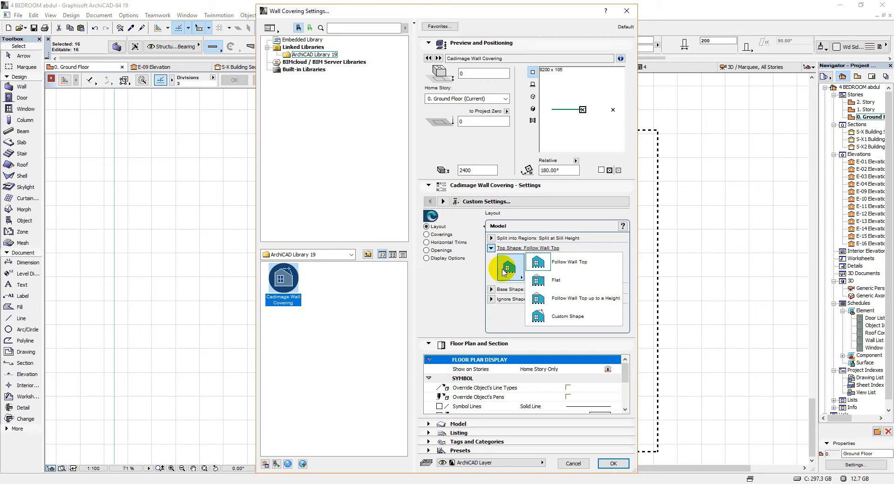
click(569, 262)
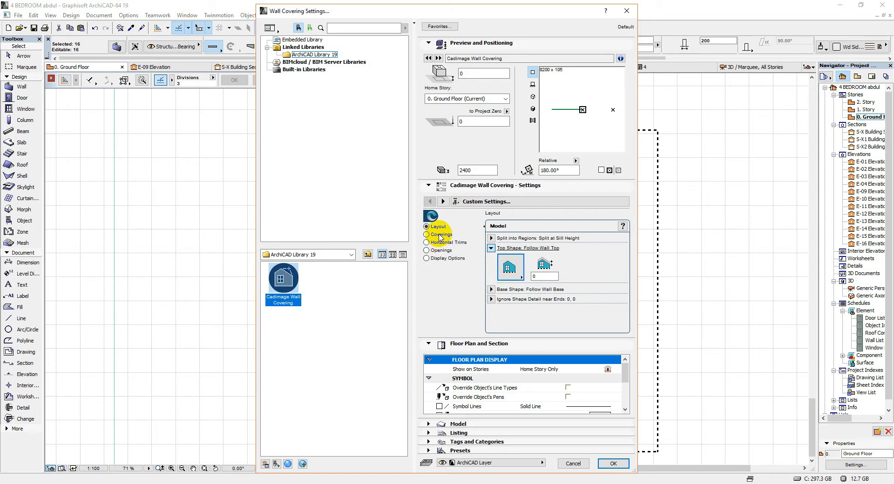
click(491, 258)
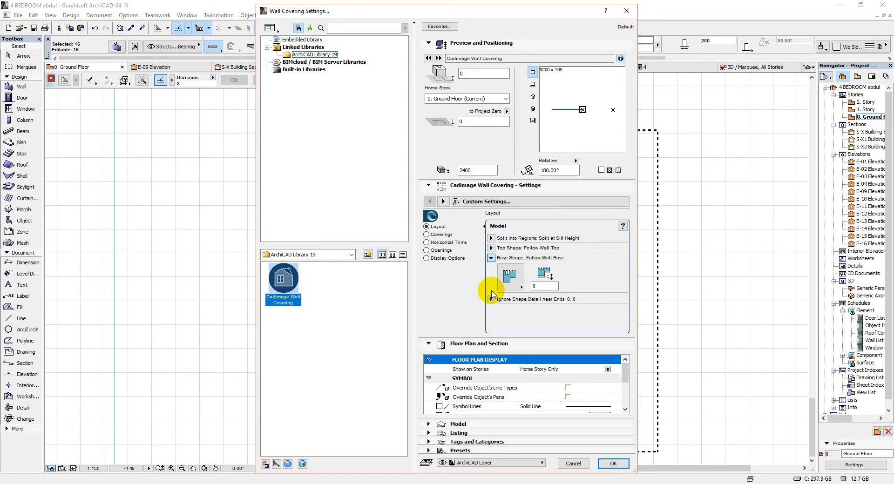
click(491, 267)
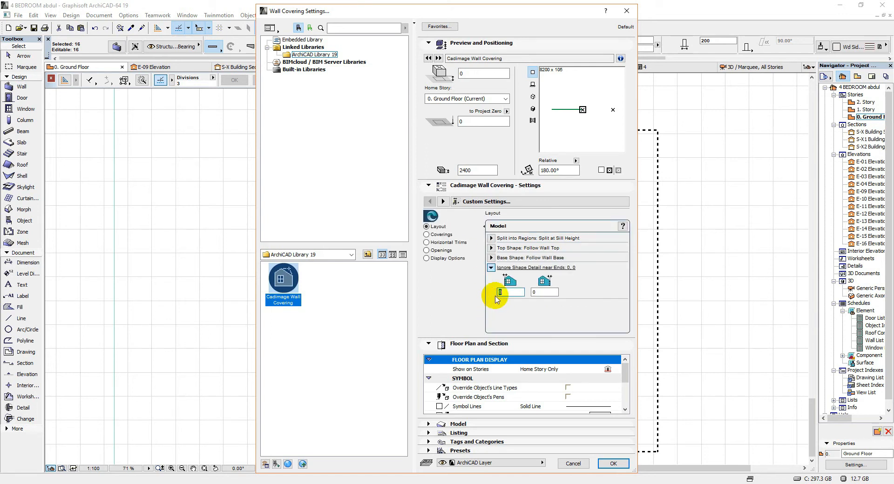
click(490, 267)
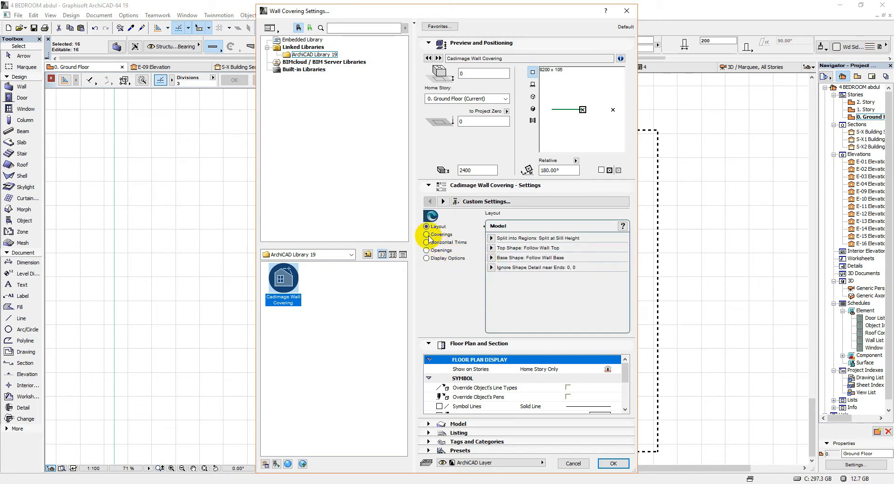
click(427, 235)
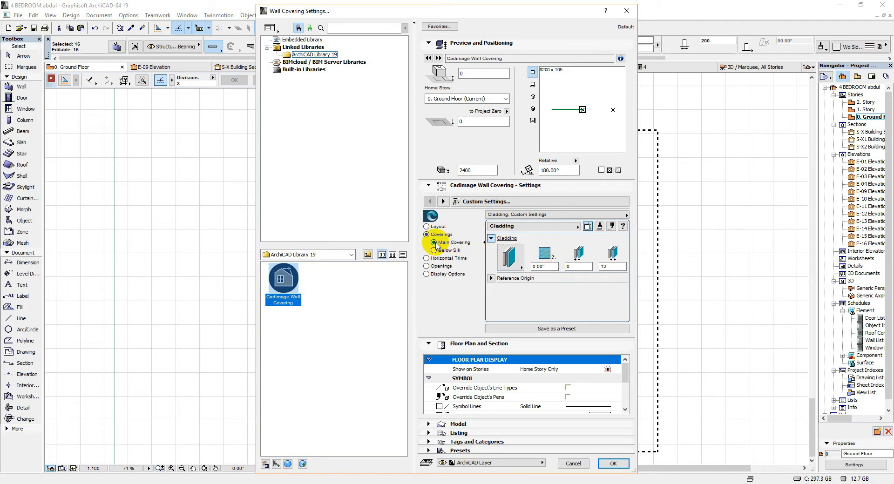
Set the below-sill covering's brick sizing to 200, 10, 300 and 150
click(510, 257)
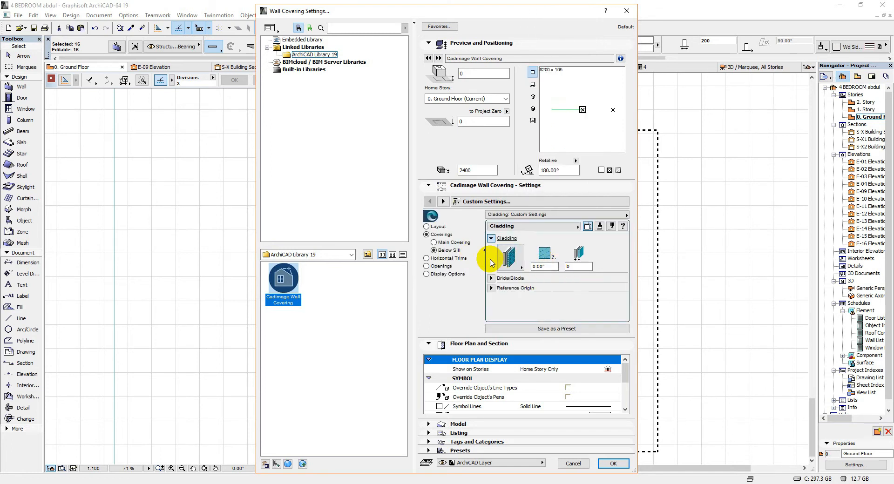
click(511, 257)
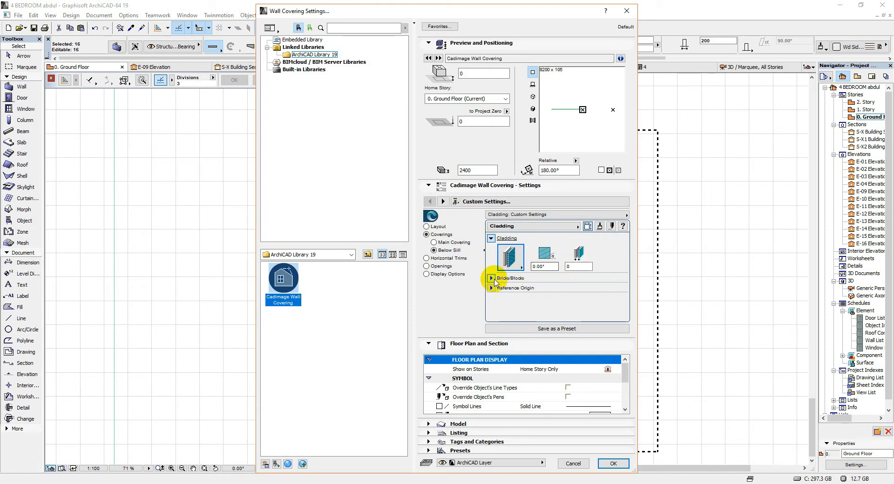
click(491, 279)
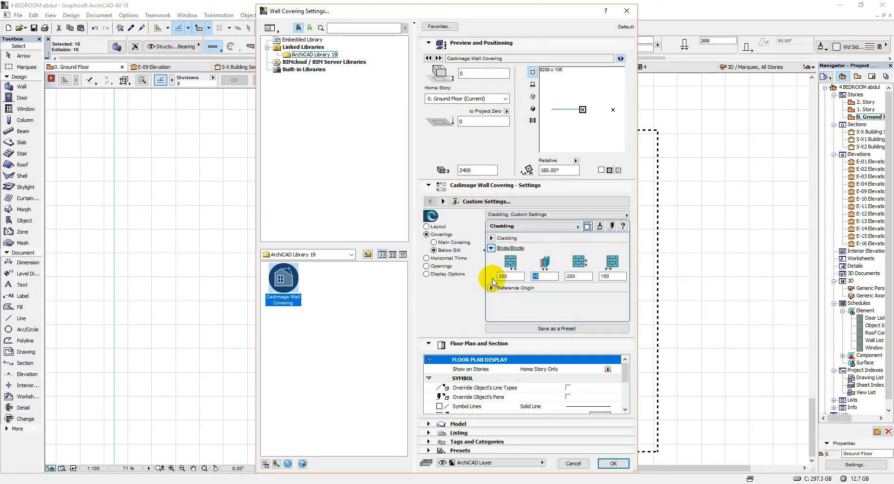
click(503, 275)
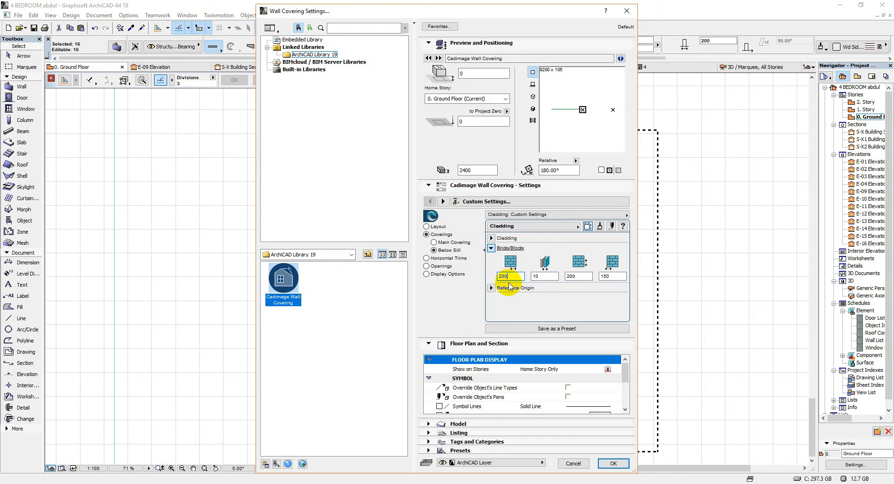
mouse_move(511, 276)
text(300)
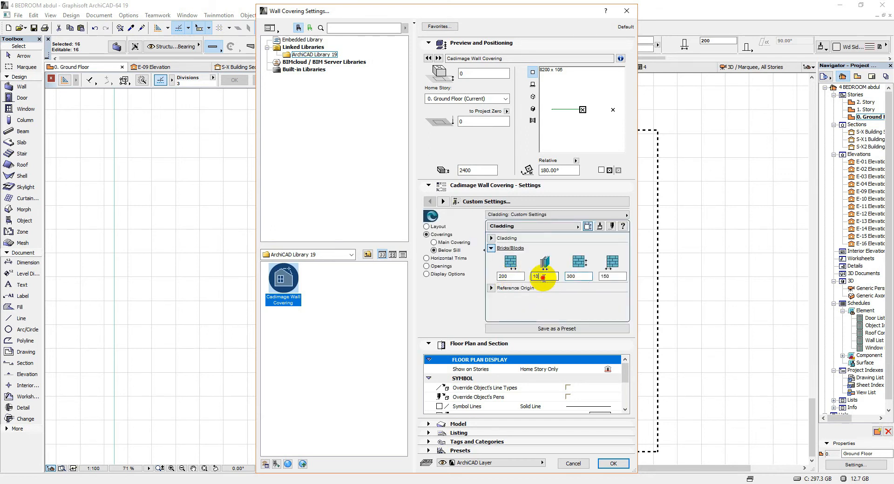
mouse_move(547, 276)
text(1)
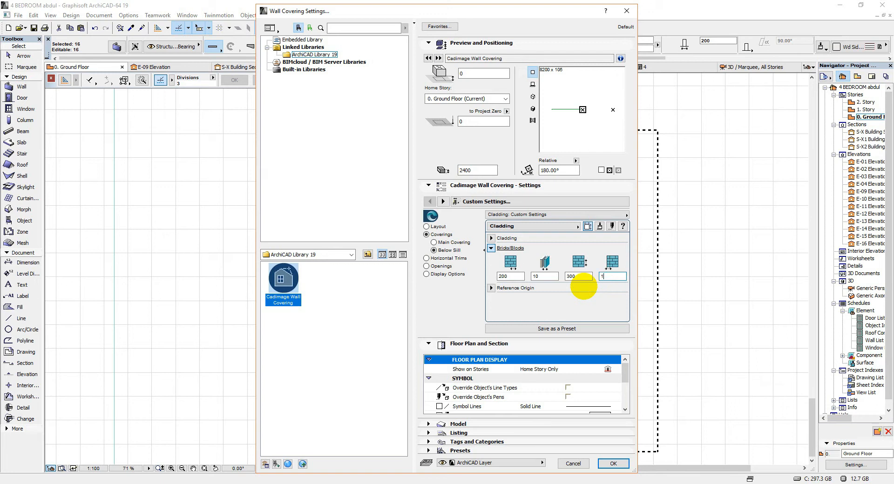
click(505, 276)
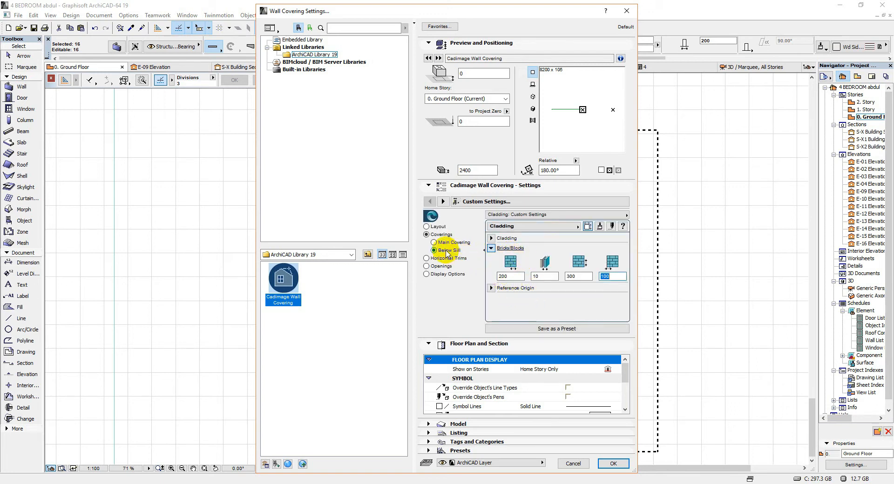
On the Surfaces page keep Paint-02 below the sill and give the main covering Paint-10
click(491, 239)
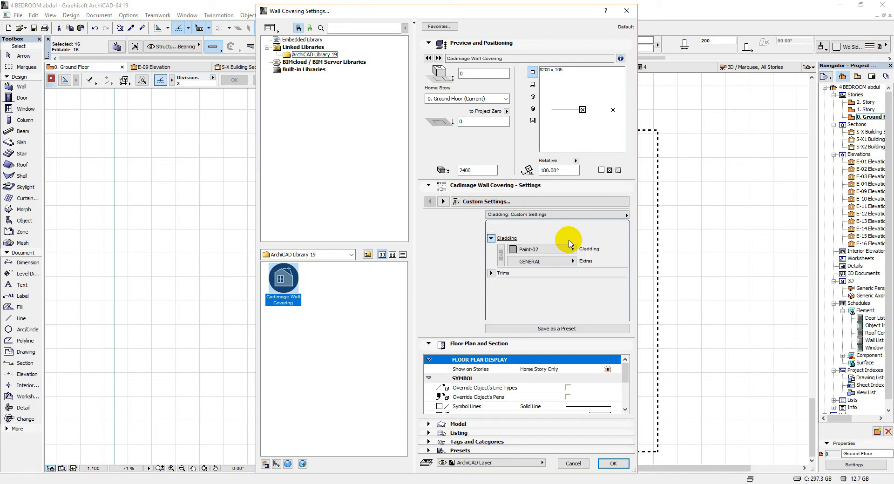
click(540, 249)
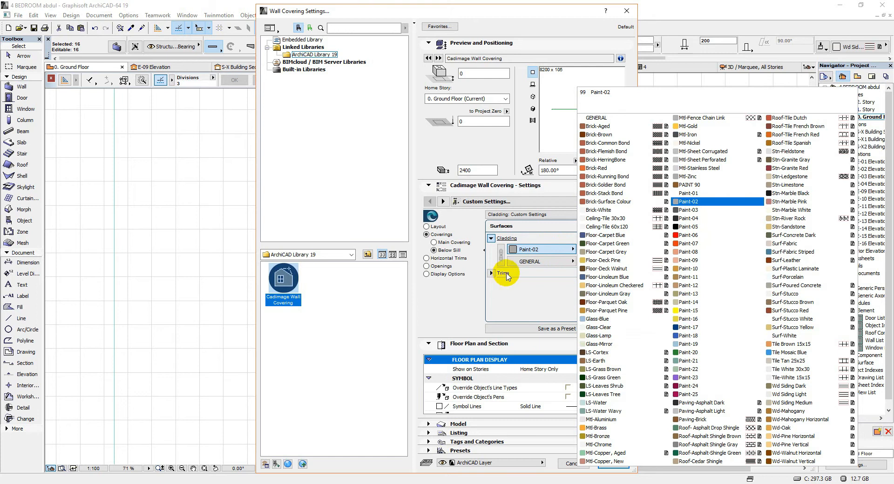
click(604, 285)
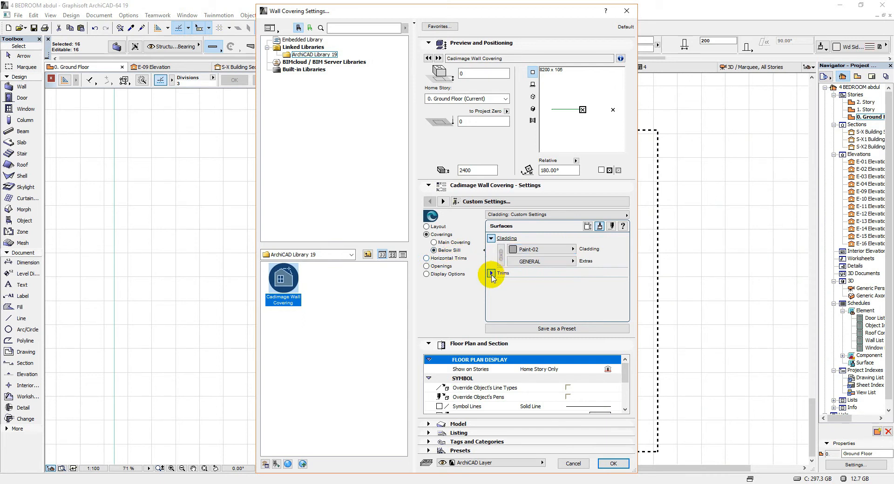
click(492, 273)
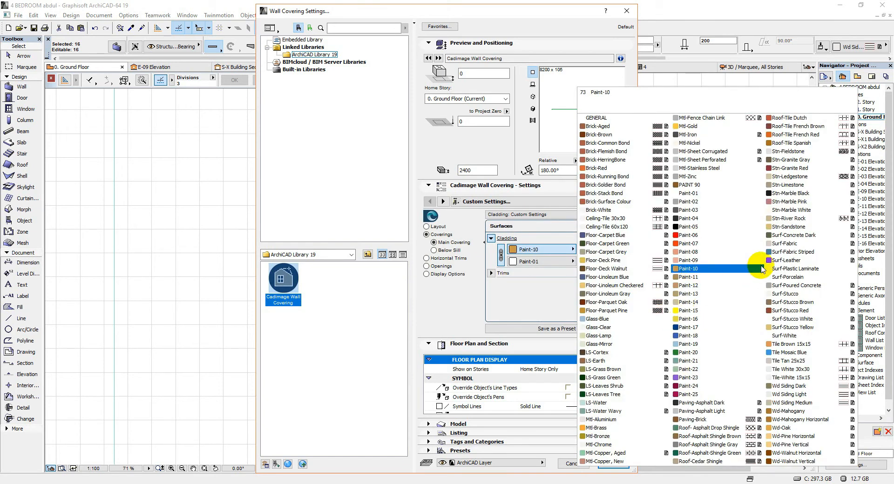
click(786, 294)
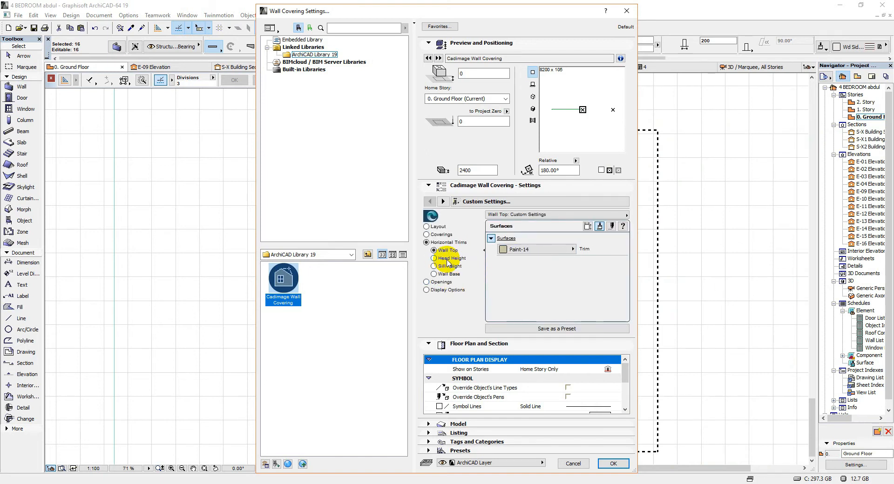
mouse_move(448, 251)
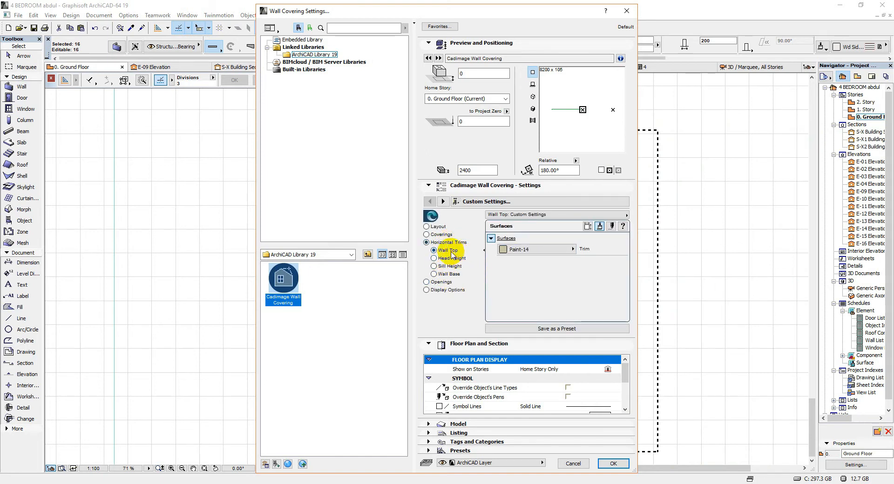
Review the sill-height, wall base, wall-top and head-height horizontal trim settings
click(434, 265)
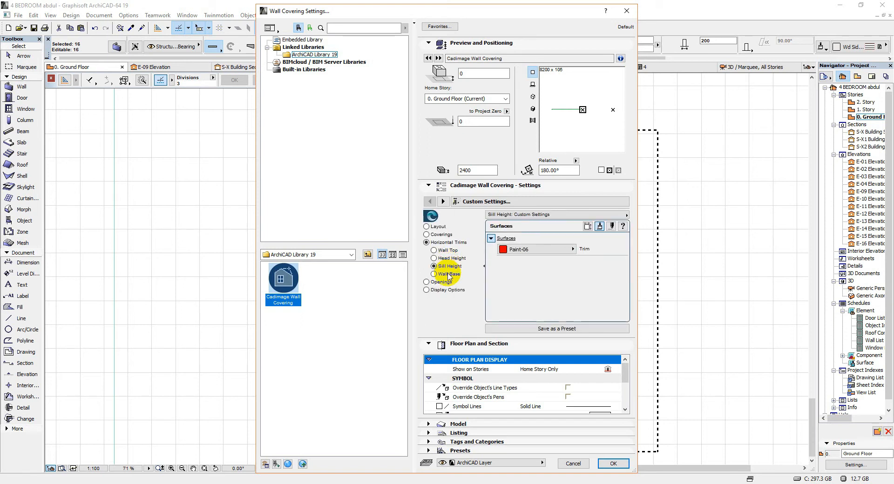
click(450, 274)
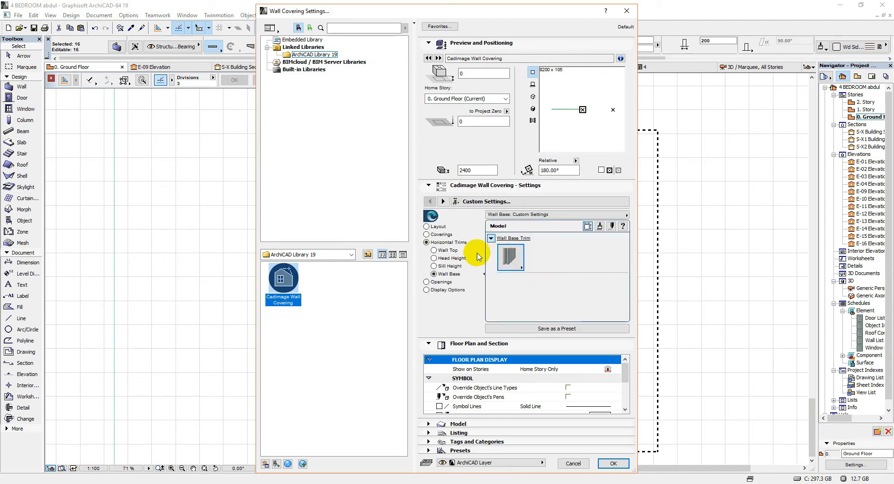
click(442, 250)
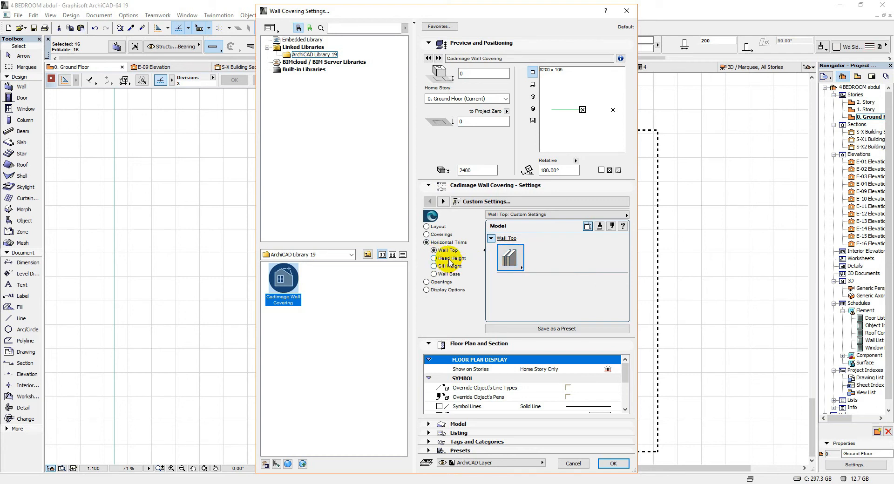
click(450, 258)
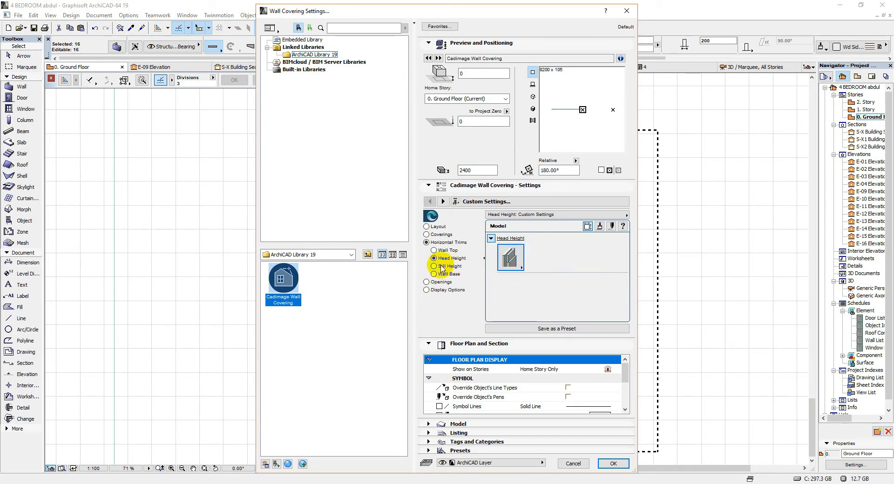
click(427, 266)
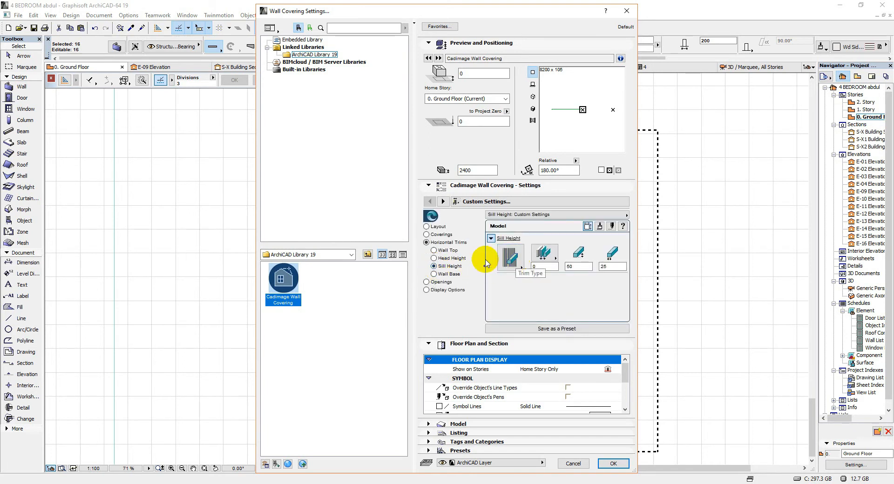
mouse_move(448, 263)
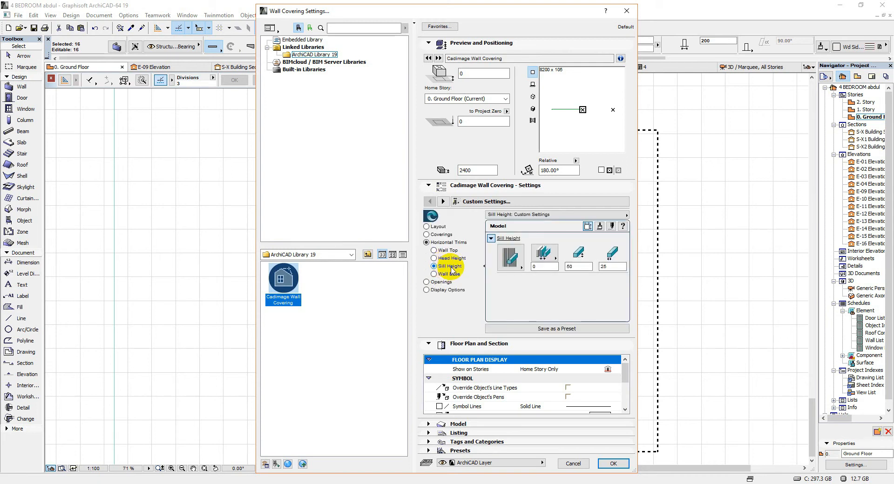
Give the sill-height trim a rectangular profile sized 0, 50 and 25, then return to the layout page
click(538, 256)
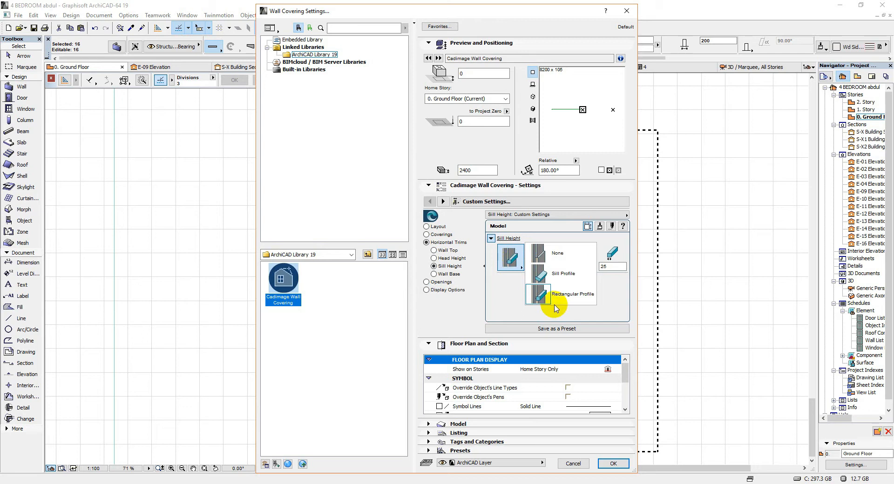
click(539, 293)
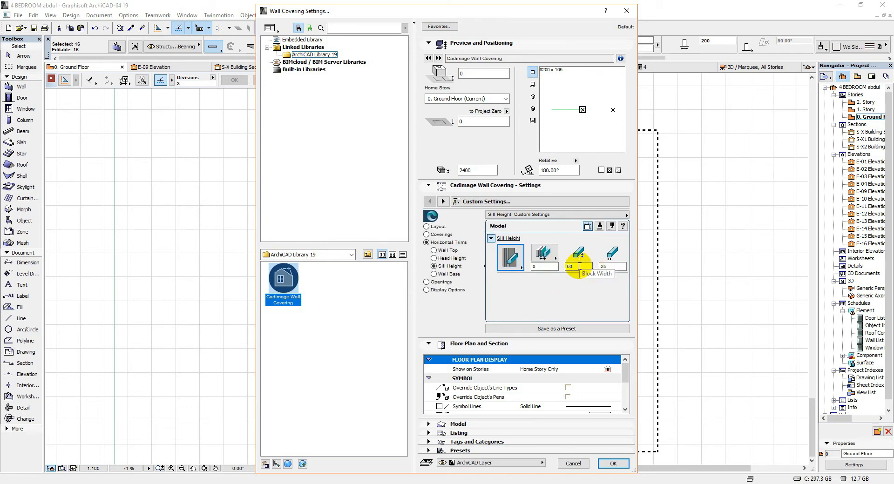
mouse_move(579, 266)
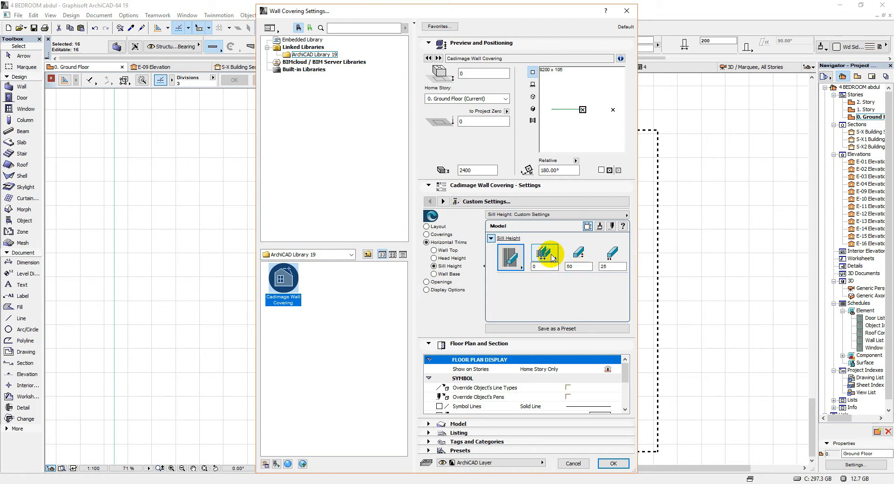
click(426, 251)
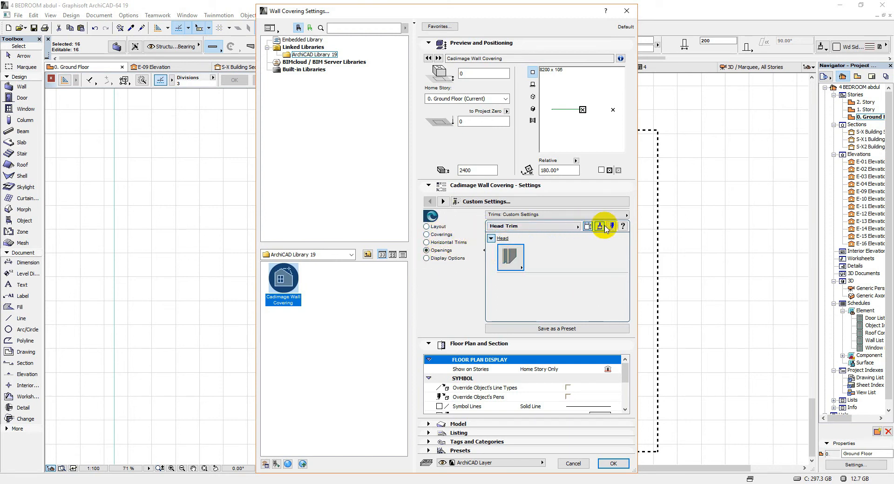
click(427, 227)
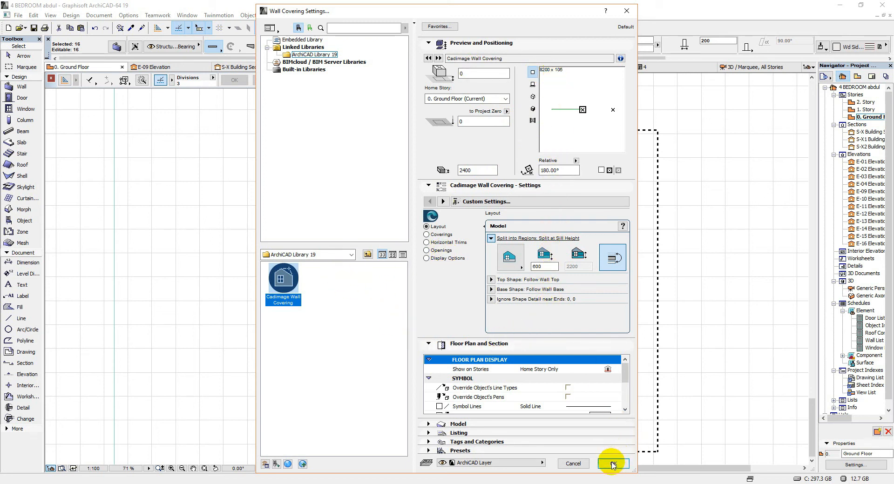
Accept the settings so Cadimage generates coverings along the sixteen outer walls
click(613, 463)
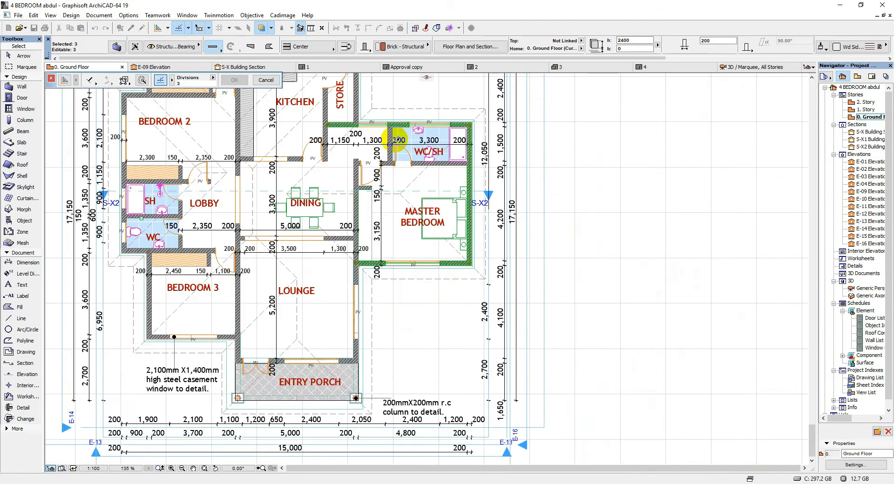
scroll(up, 3)
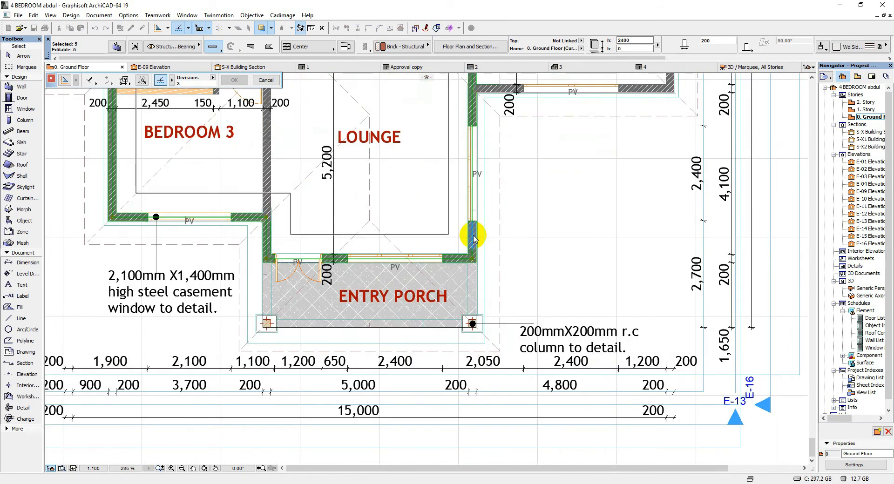
scroll(up, 3)
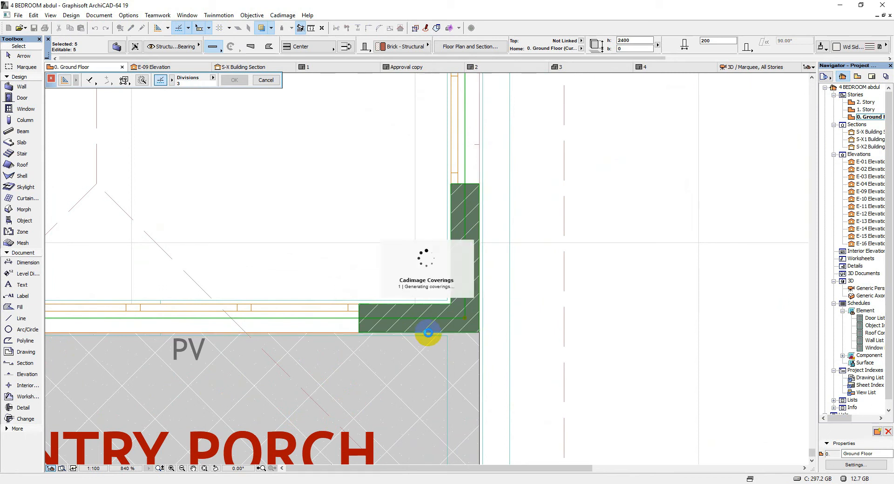
scroll(down, 3)
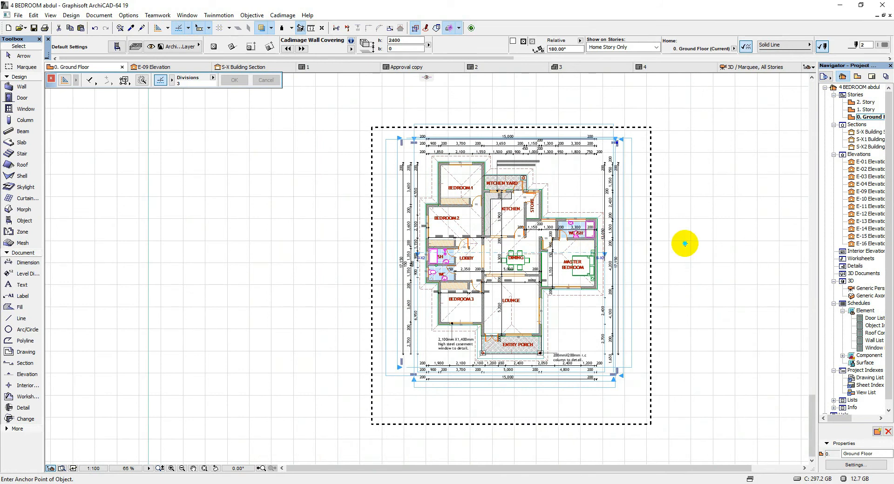
Show the covered house in 3D and orbit around it to check the siding, sill trim and base
right_click(684, 244)
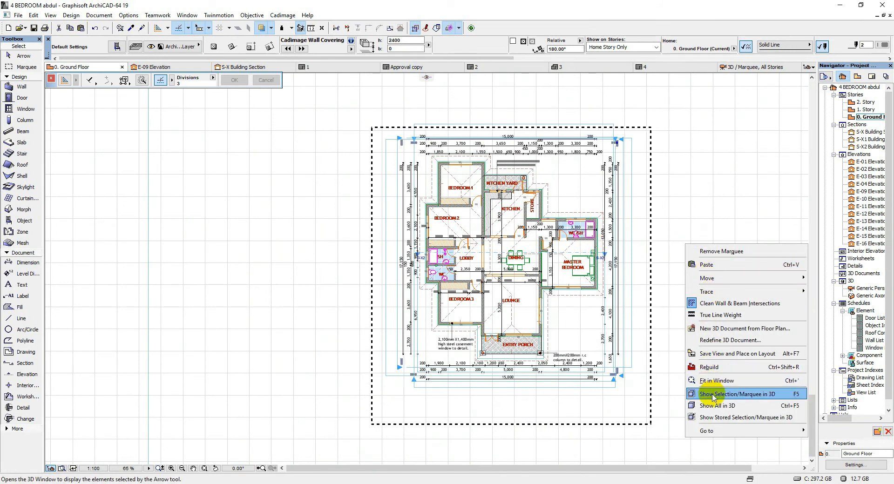
click(738, 394)
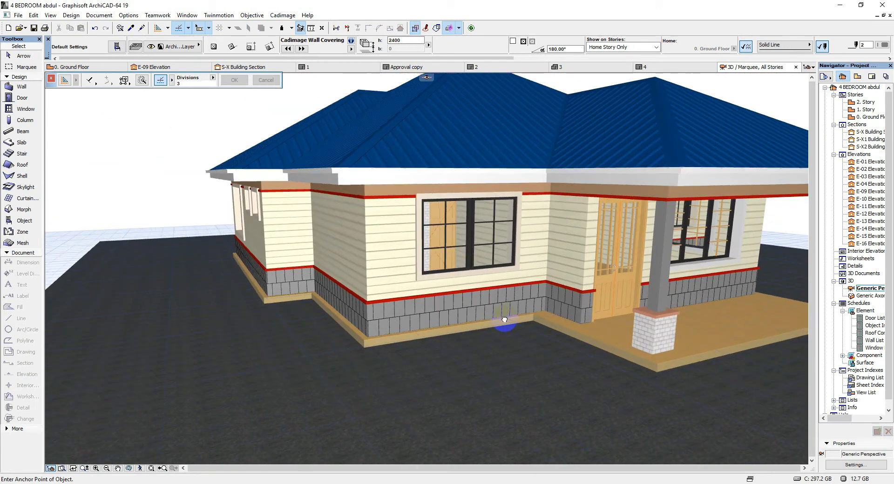
drag(502, 318, 387, 318)
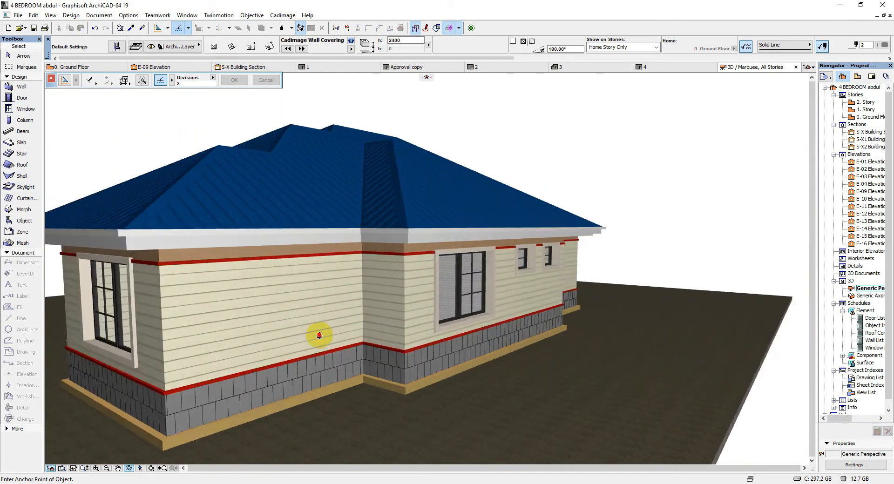
drag(320, 335, 352, 332)
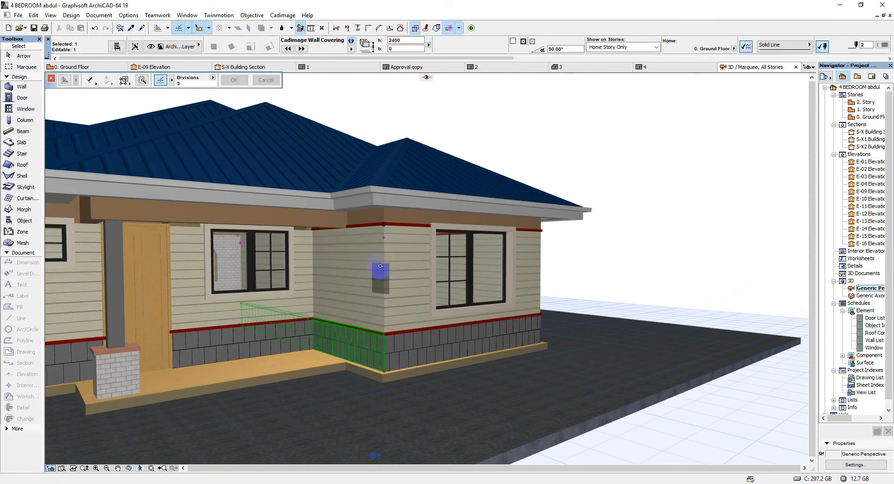
drag(380, 266, 385, 222)
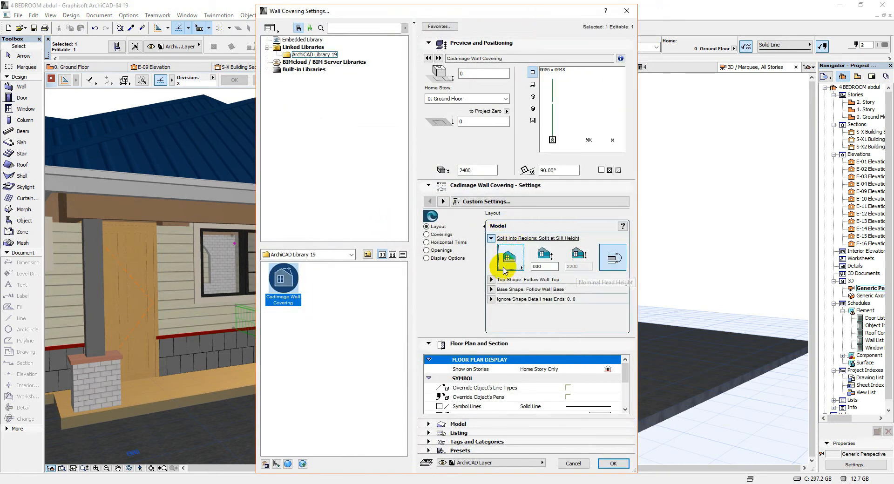
Keep the coverings split at sill height and confirm the covering settings
click(490, 248)
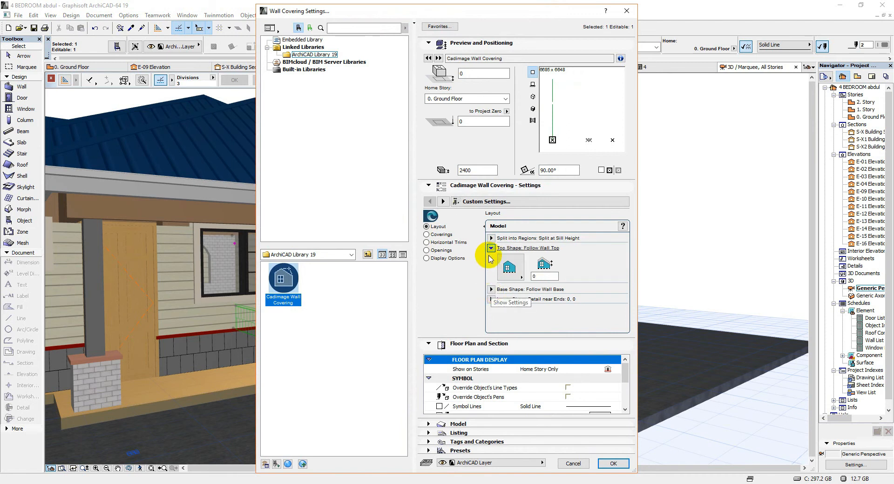
click(491, 237)
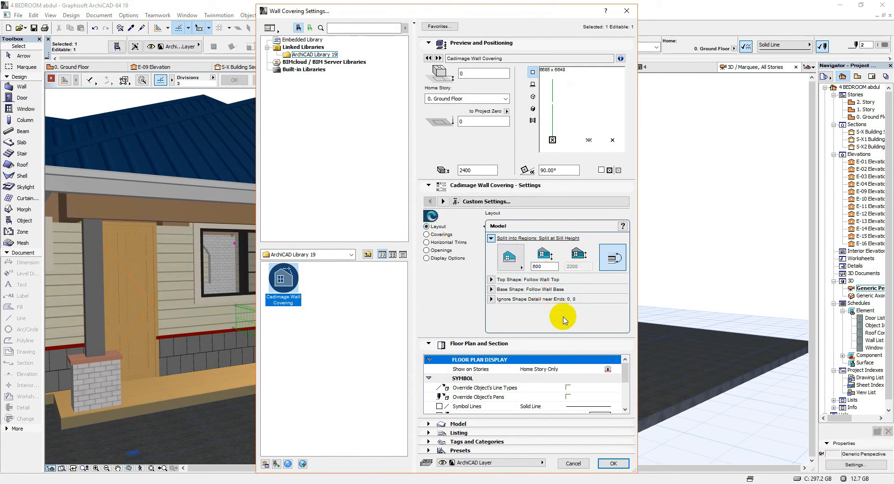
click(613, 463)
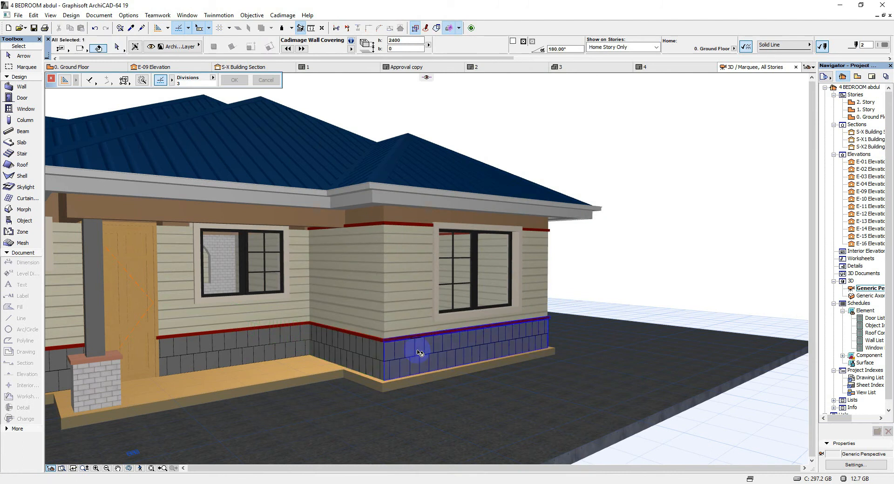
Give the Below Sill cladding of the selected coverings a plain paint surface instead of tiles
click(417, 351)
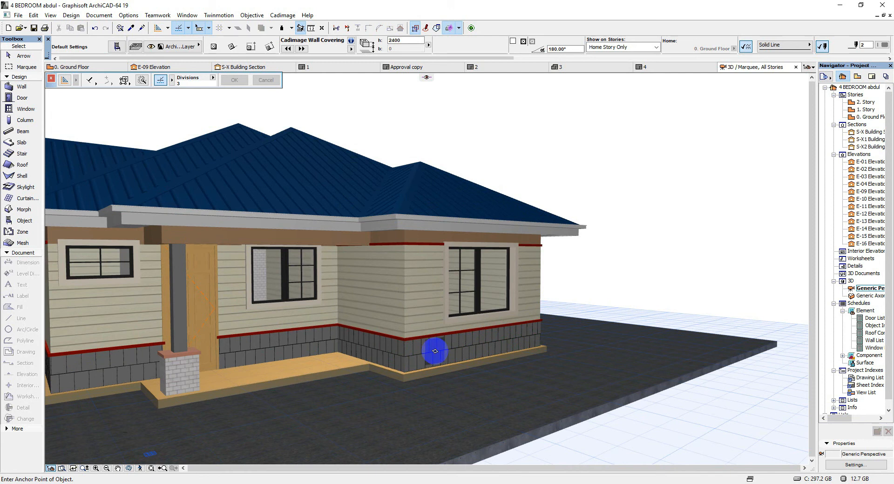
mouse_move(435, 352)
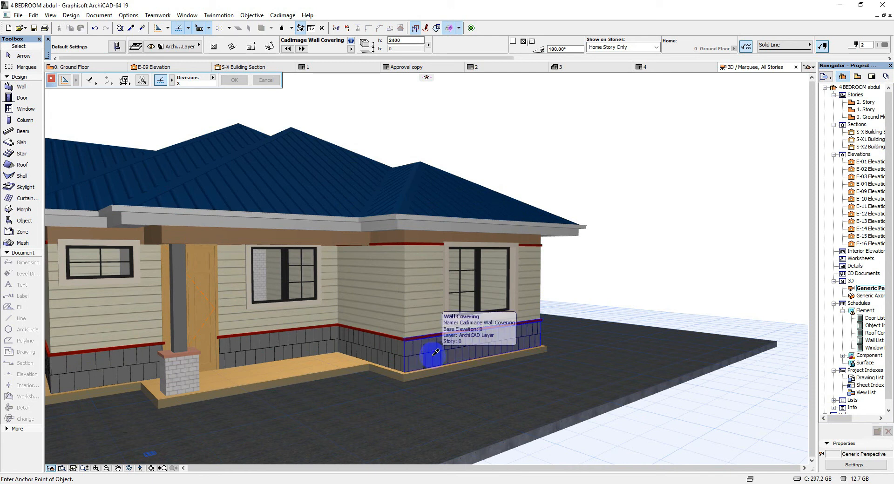
click(432, 356)
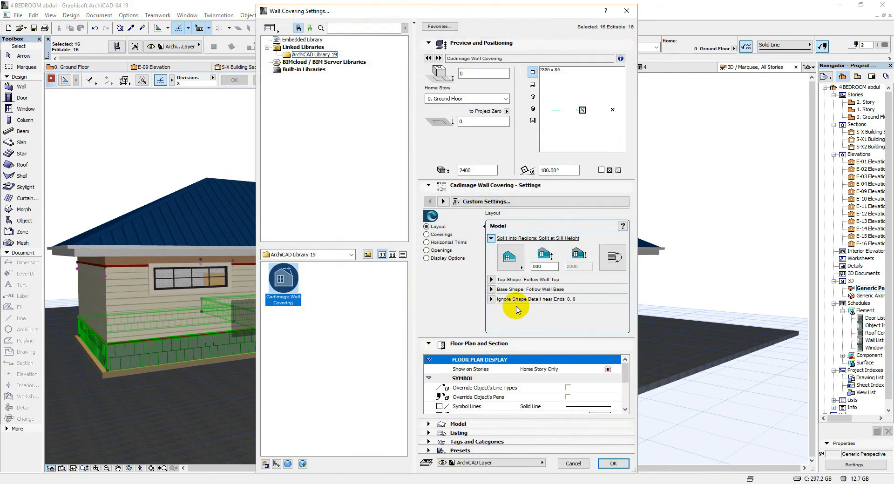
click(427, 235)
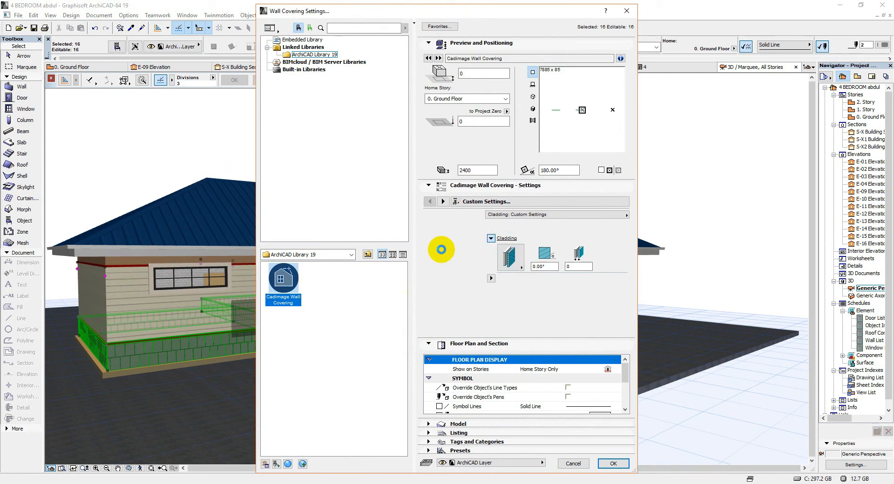
click(491, 237)
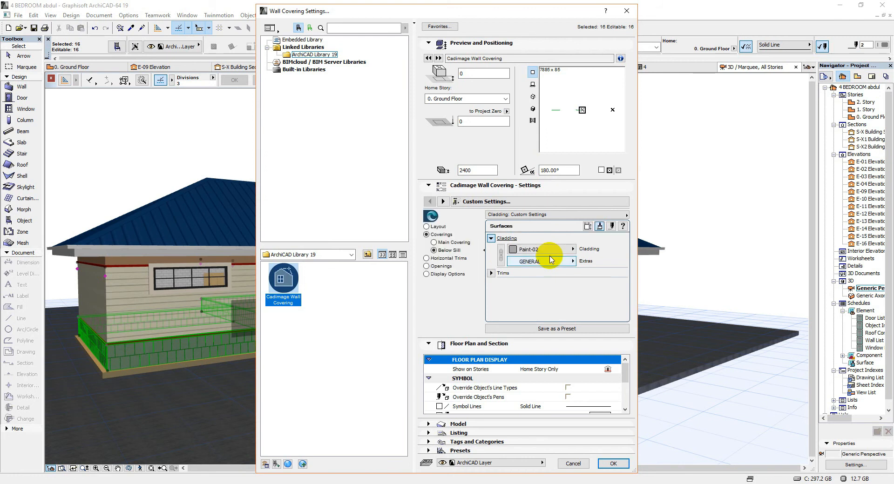
click(613, 463)
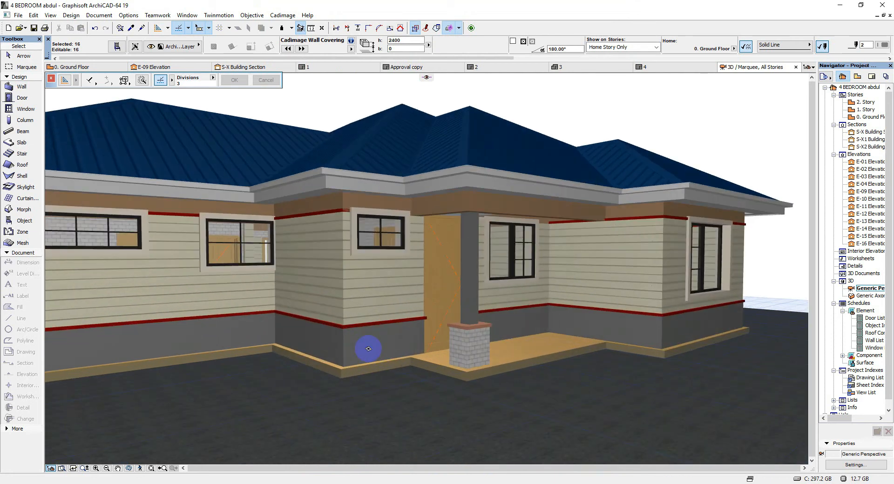
Switch the coverings to Split at Sill and Head Heights, keeping 600 sill and 2200 head heights
drag(368, 348, 448, 313)
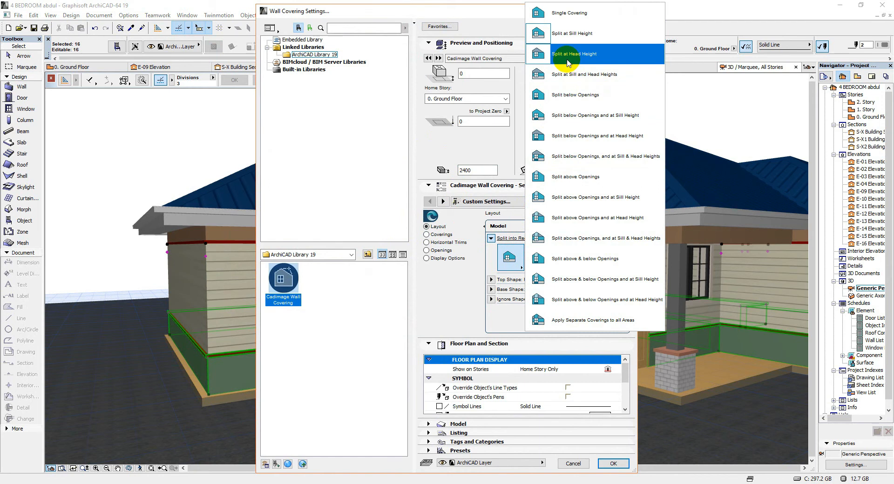
click(572, 34)
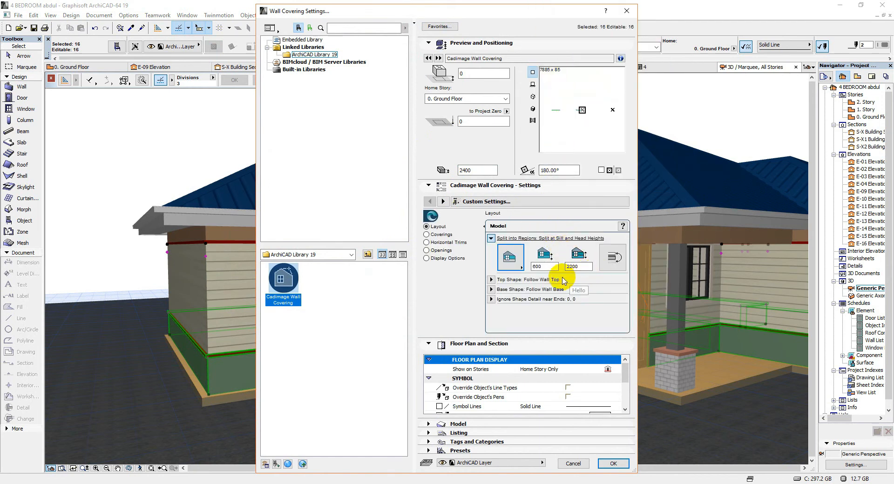
click(578, 266)
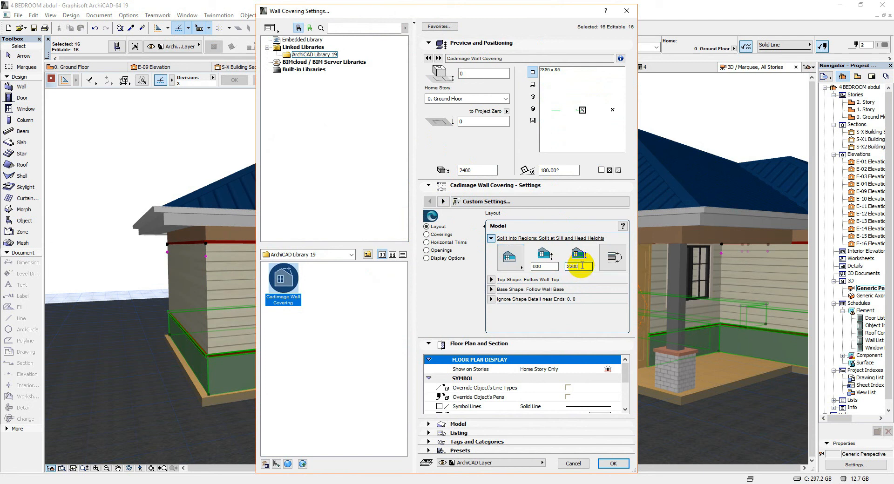
click(542, 268)
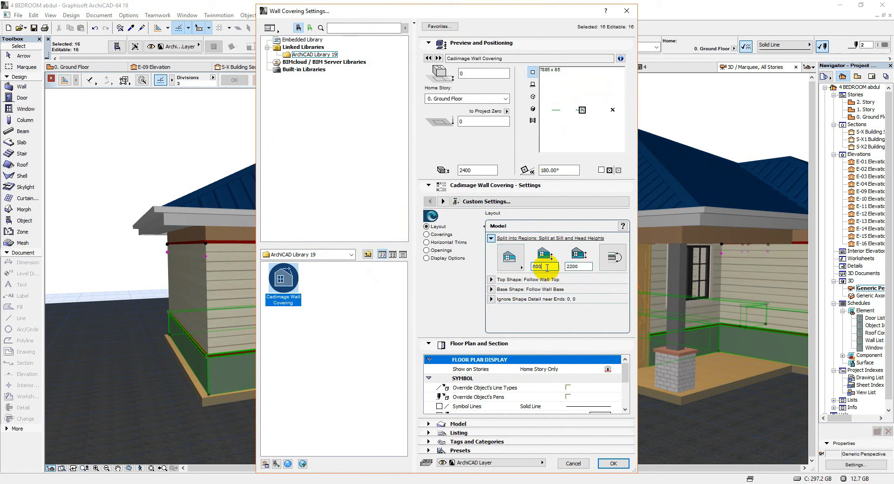
triple_click(544, 267)
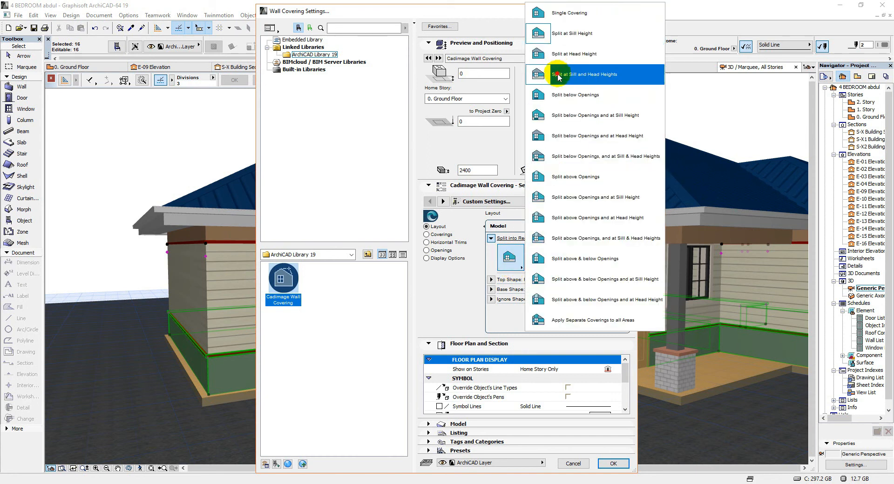
click(613, 463)
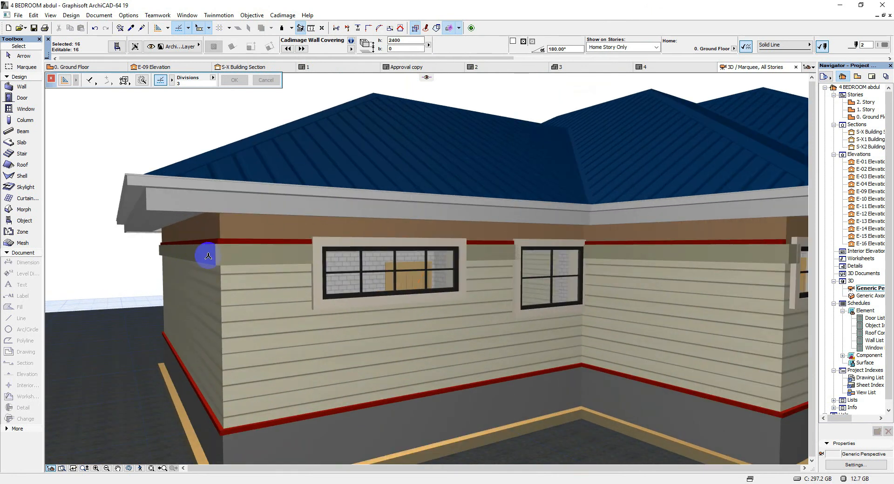
drag(207, 255, 228, 240)
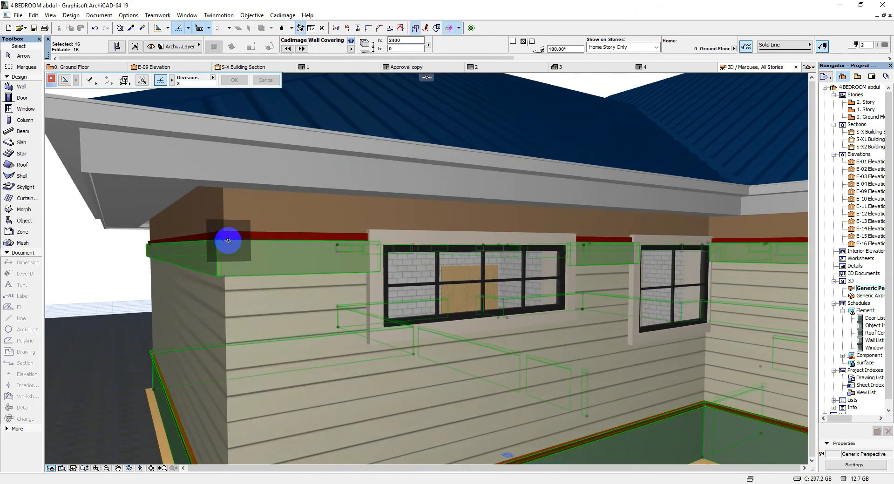
drag(228, 240, 241, 292)
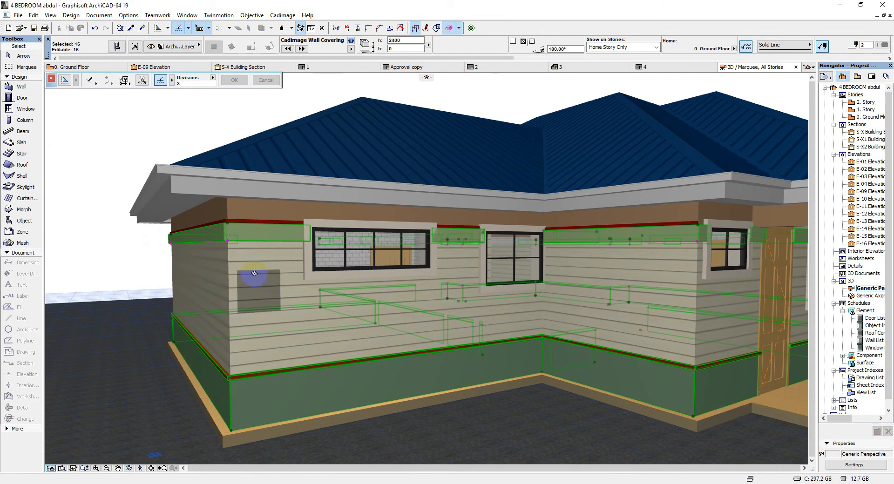
mouse_move(255, 238)
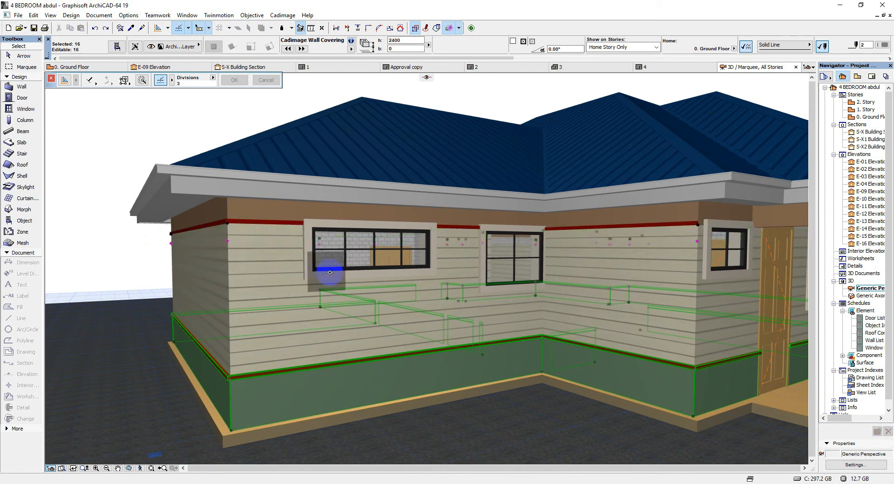
drag(331, 272, 407, 210)
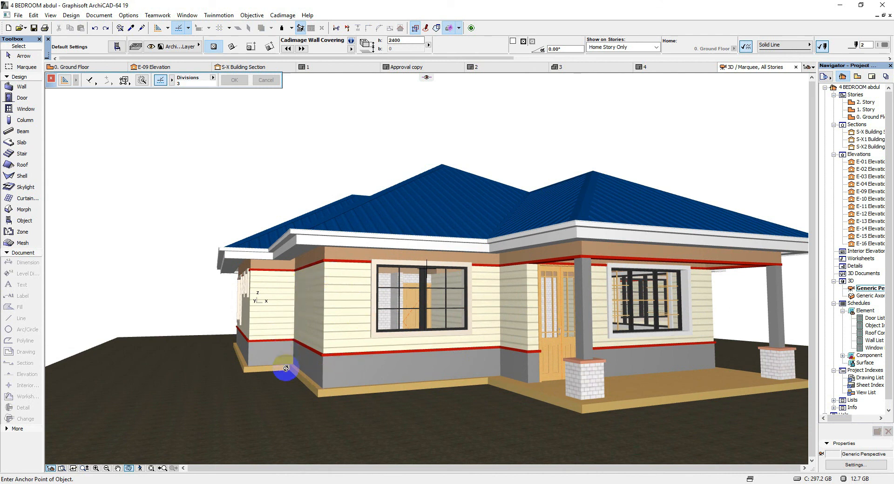
mouse_move(331, 269)
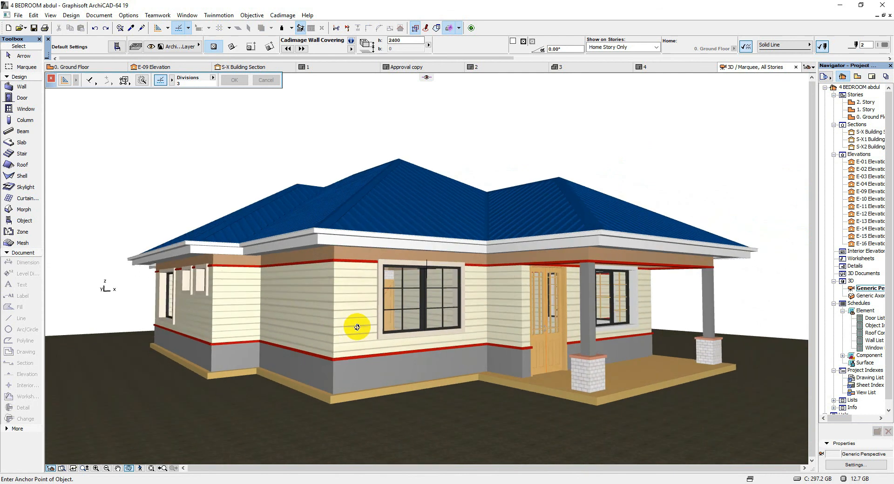
drag(357, 327, 473, 331)
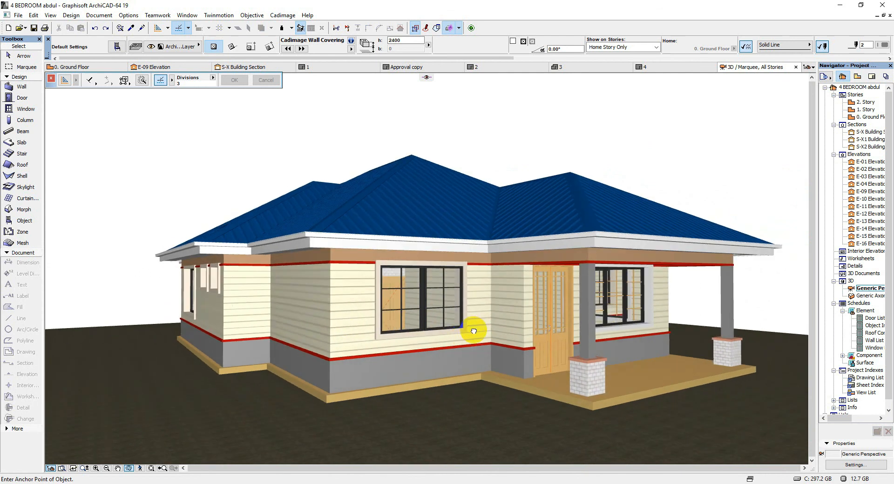